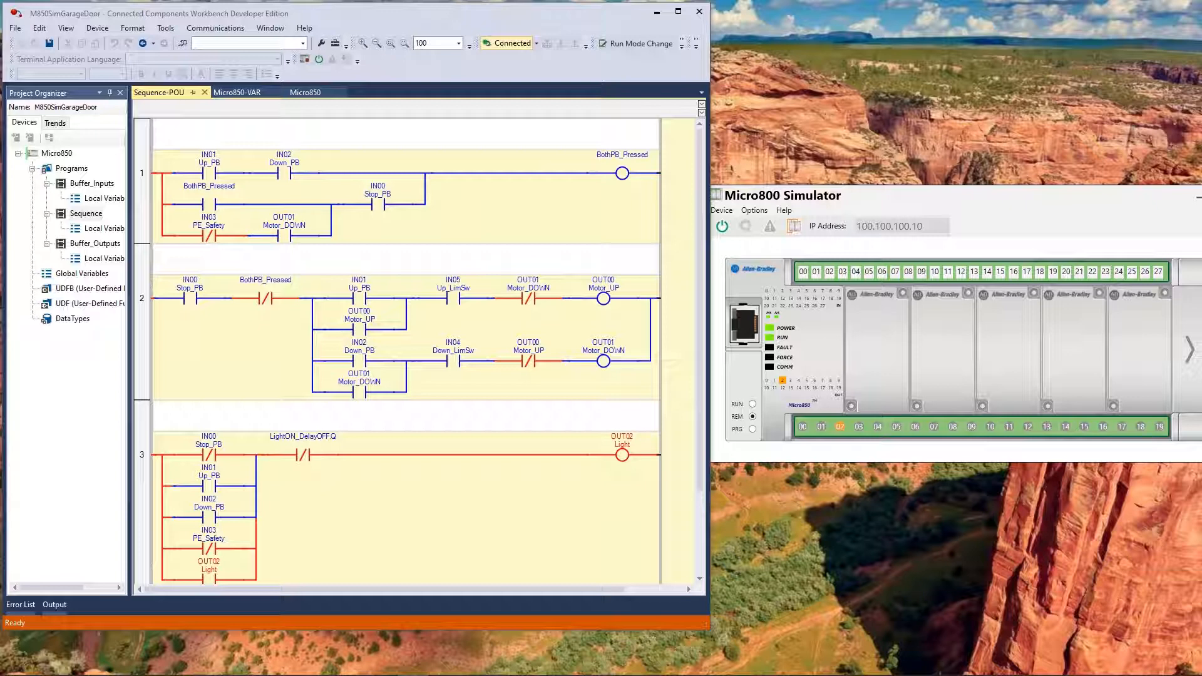
pyautogui.moveTo(360, 298)
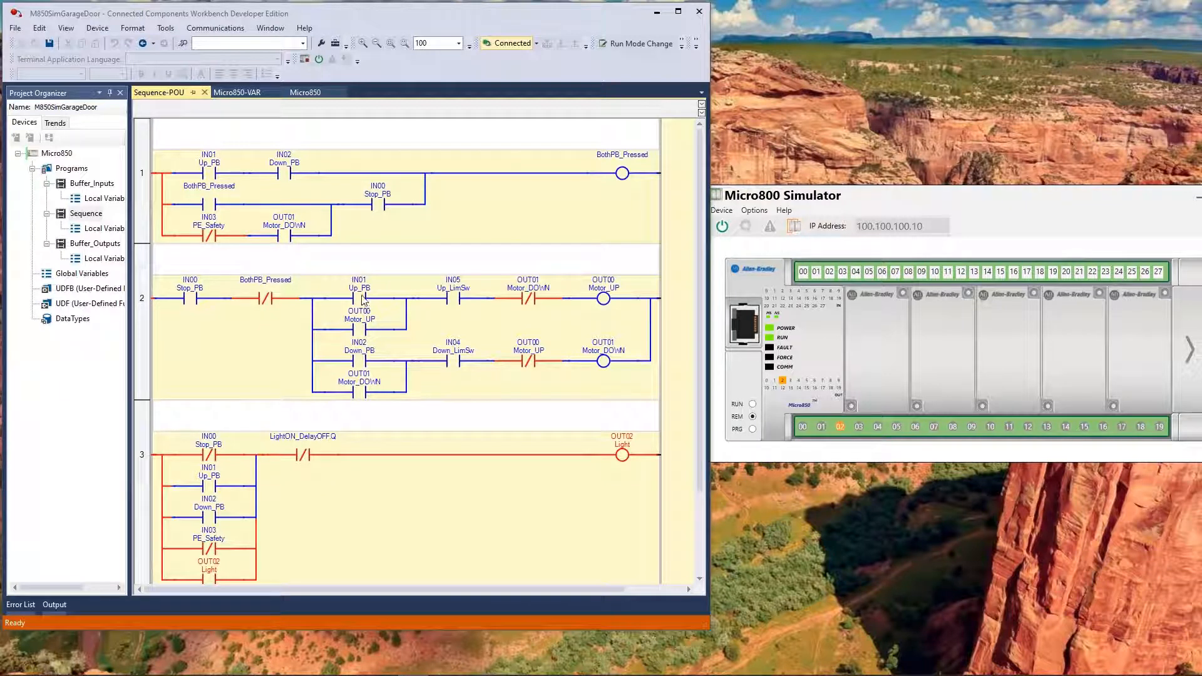
pyautogui.moveTo(174, 351)
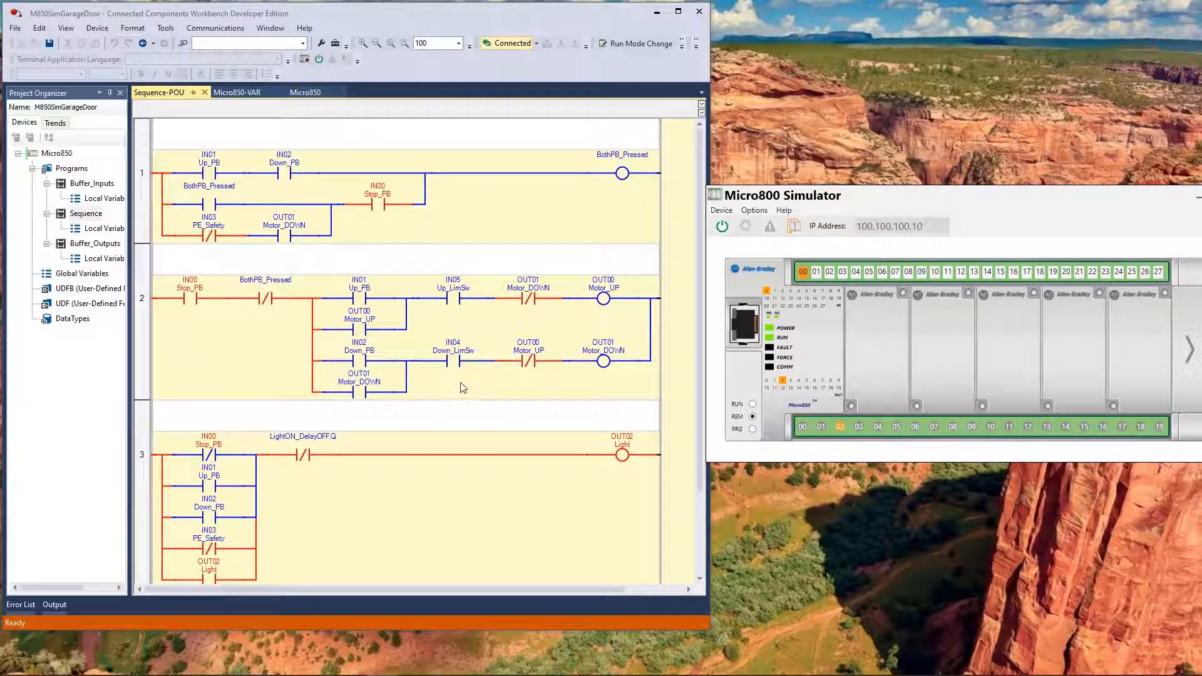
pyautogui.moveTo(201, 302)
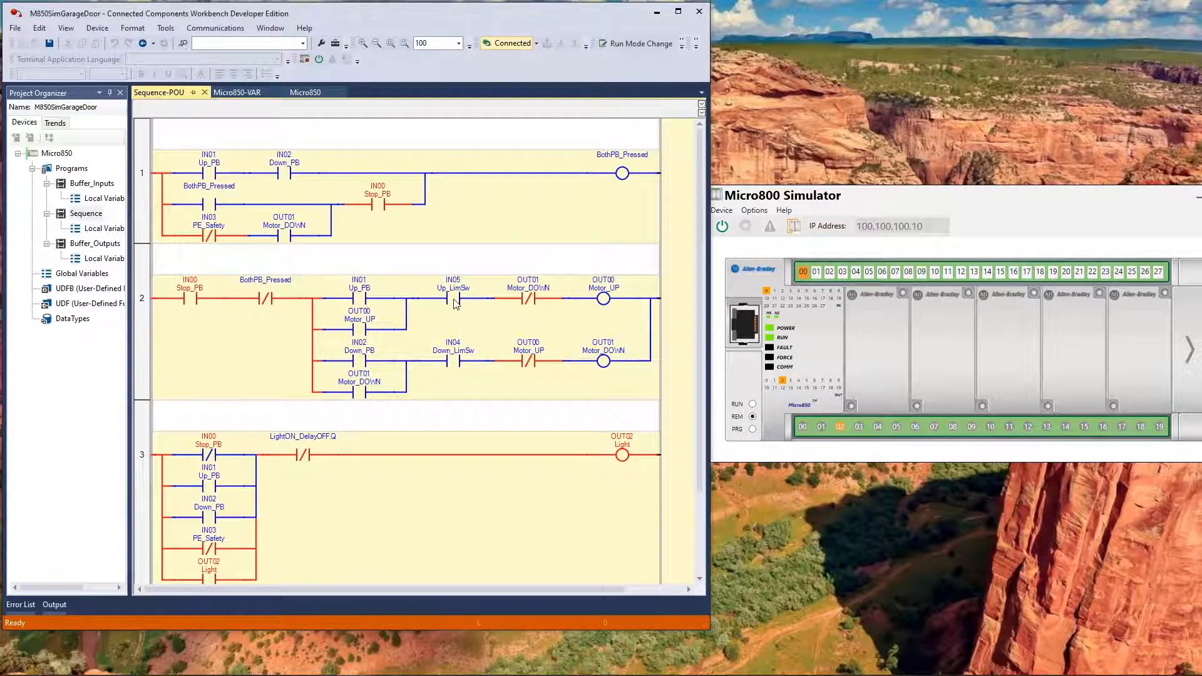
# Step: Select rung 2 so the Up_LimSw contact can be watched live
pyautogui.rightClick(454, 298)
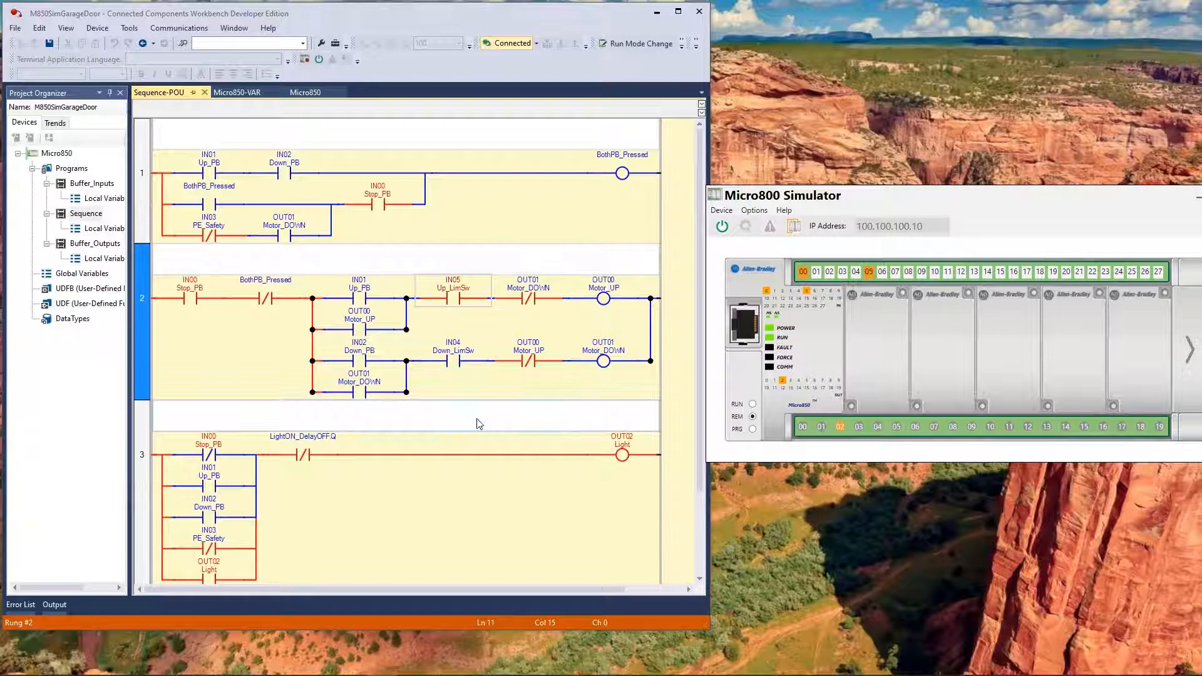
pyautogui.moveTo(264, 361)
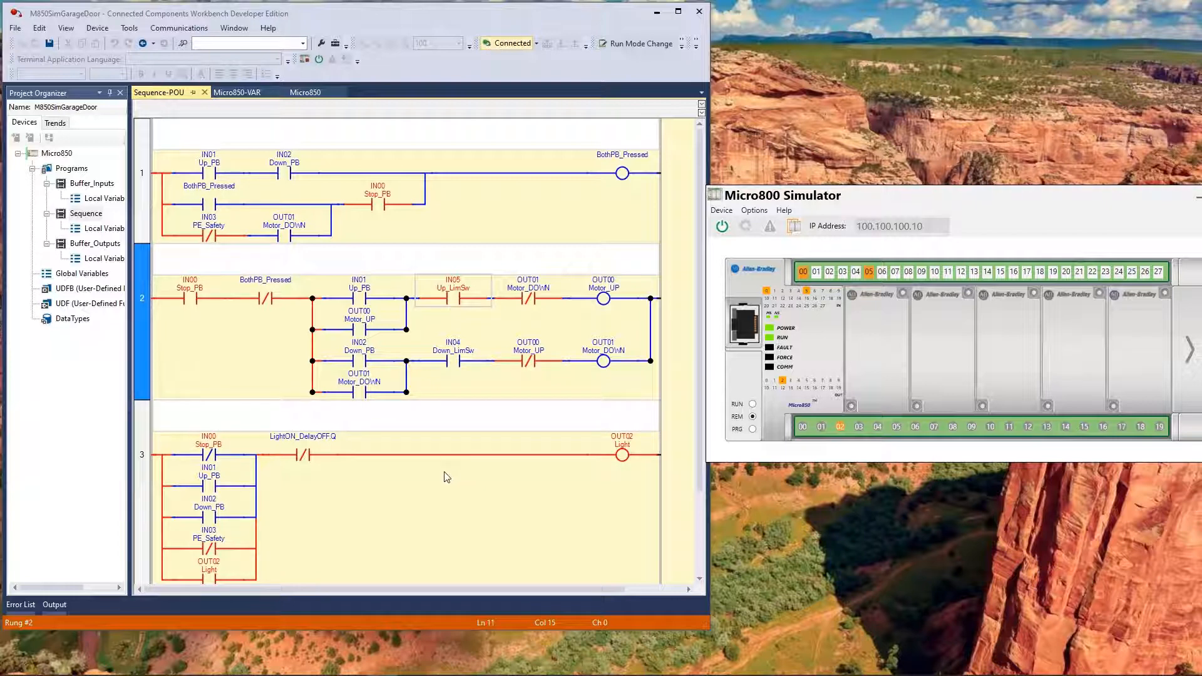
# Step: Toggle the PE_Safety contact's Boolean value on from rung 4's context menu
pyautogui.scroll(-3)
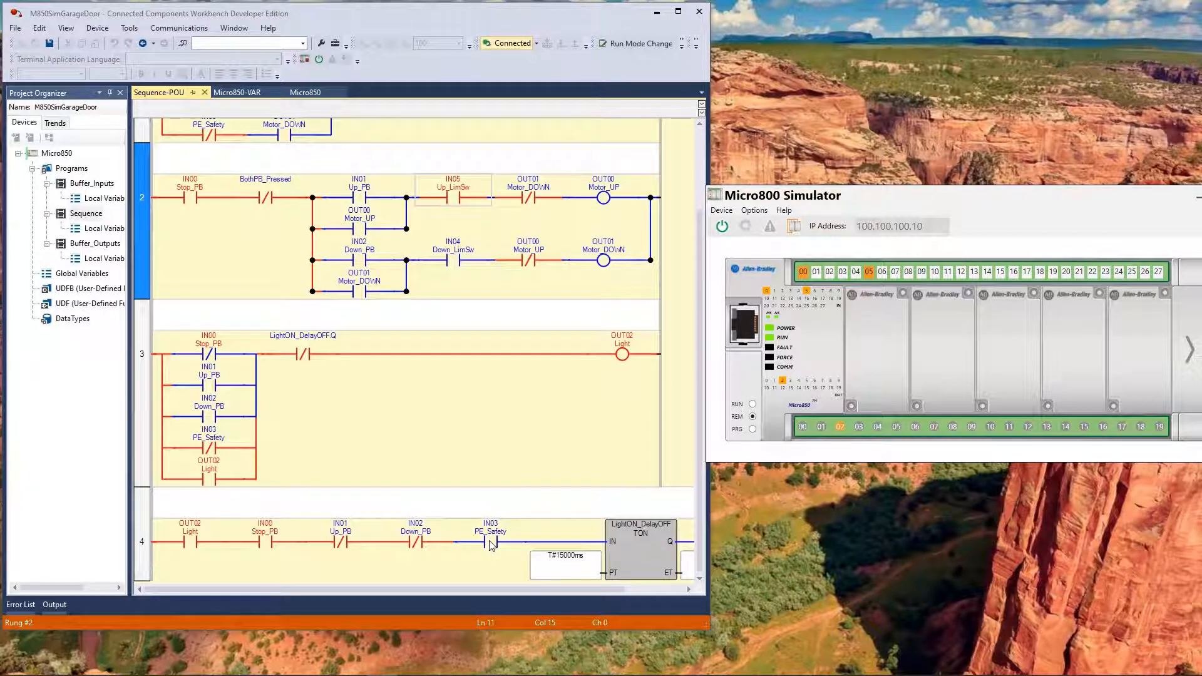
pyautogui.rightClick(488, 541)
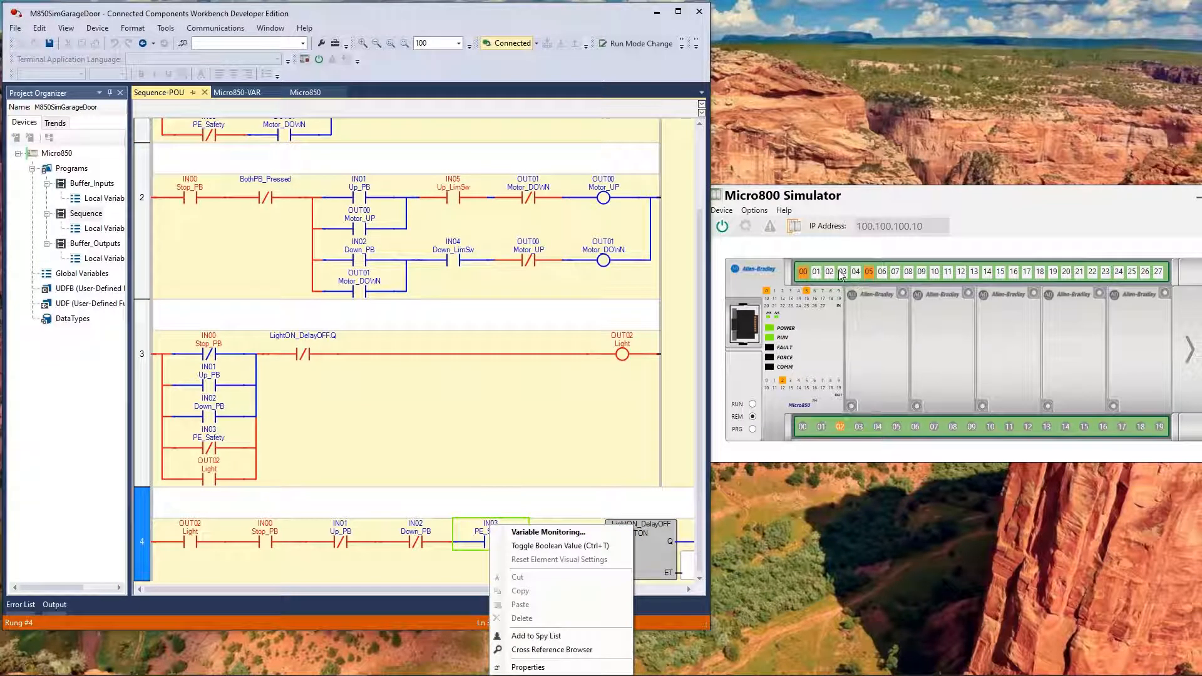
pyautogui.click(511, 429)
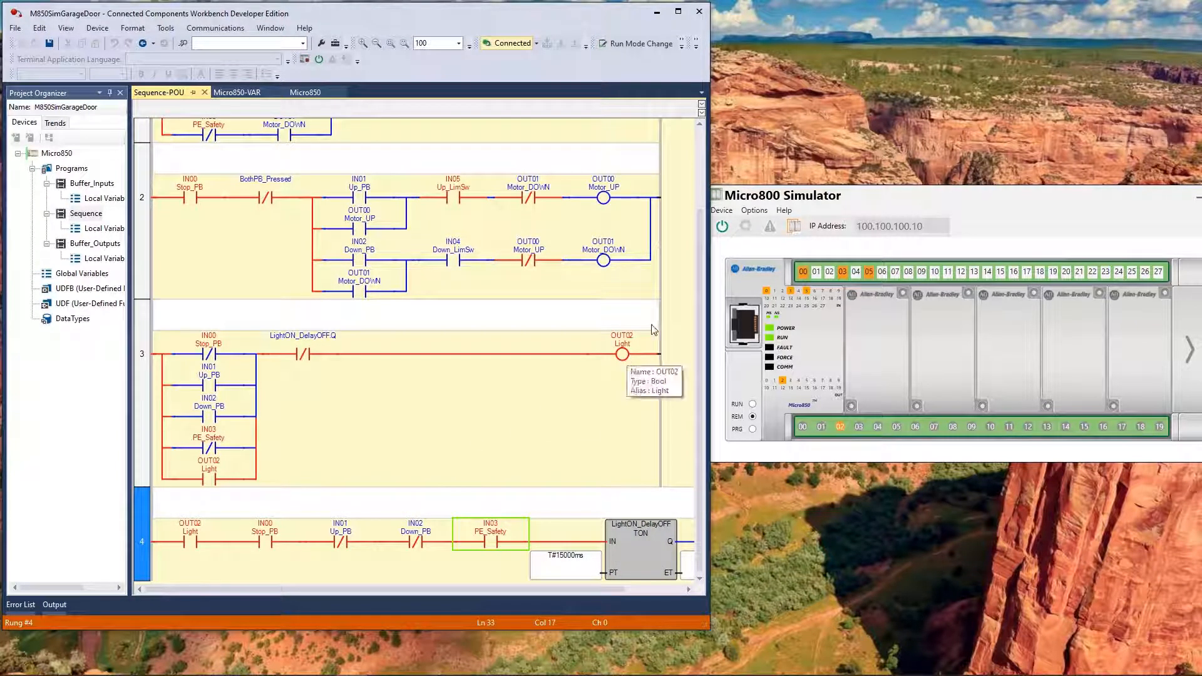
pyautogui.moveTo(631, 369)
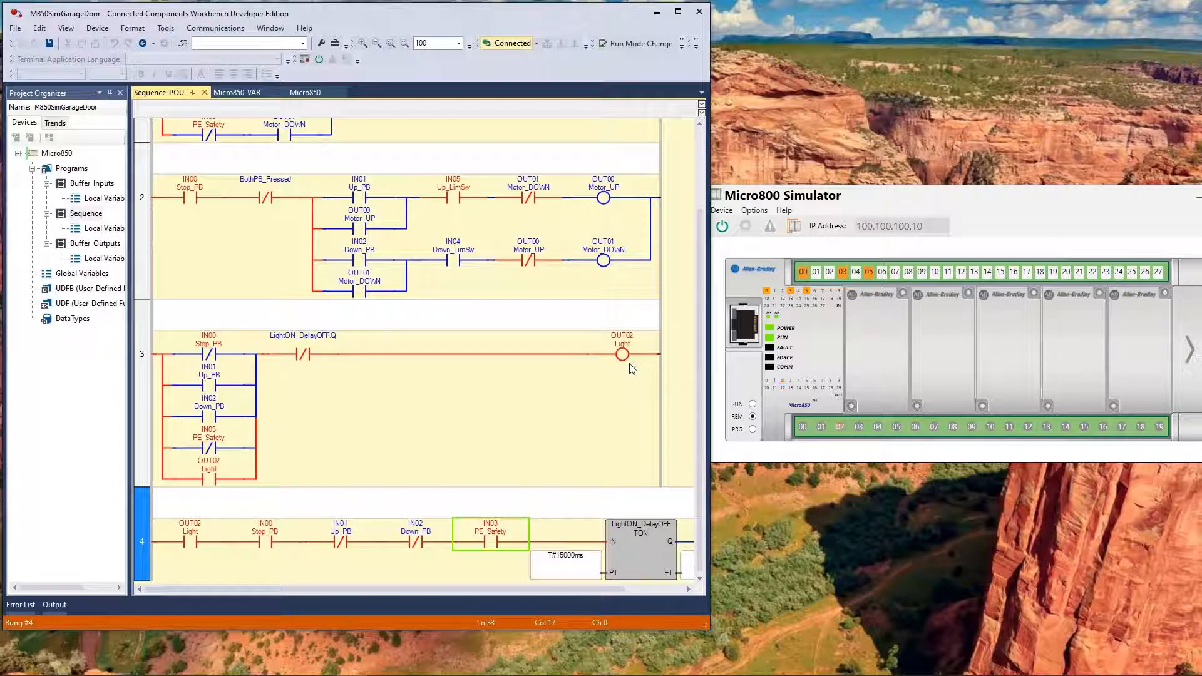
pyautogui.moveTo(302, 355)
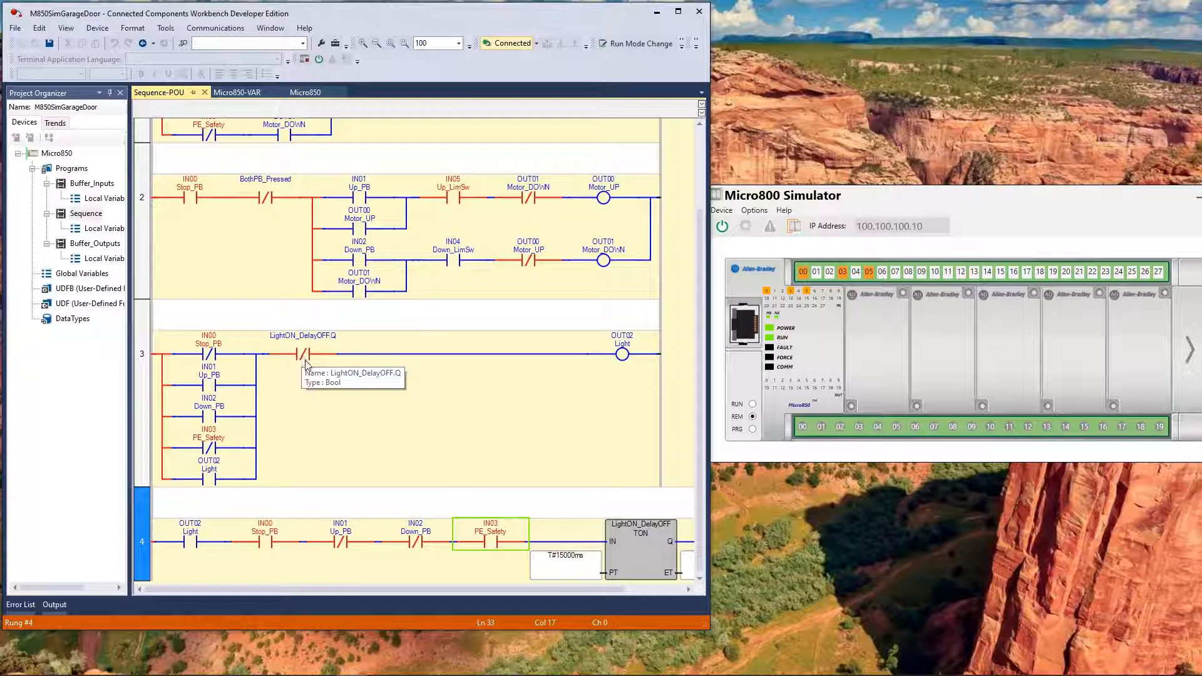
pyautogui.moveTo(605, 350)
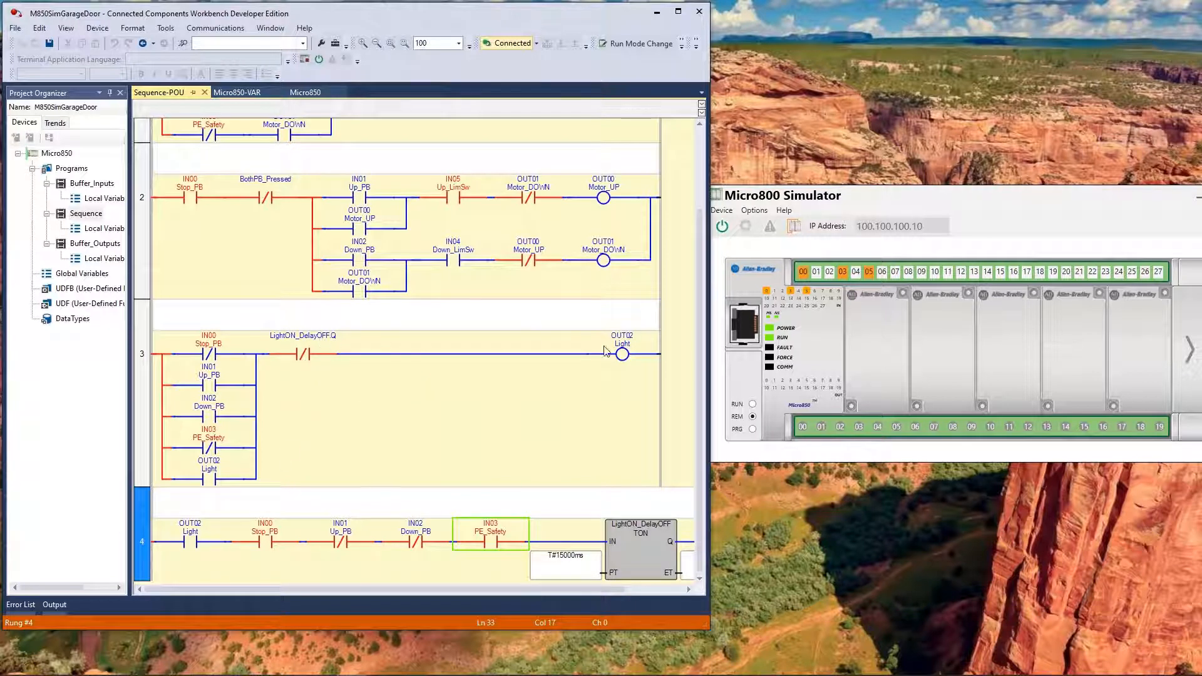
pyautogui.moveTo(190, 546)
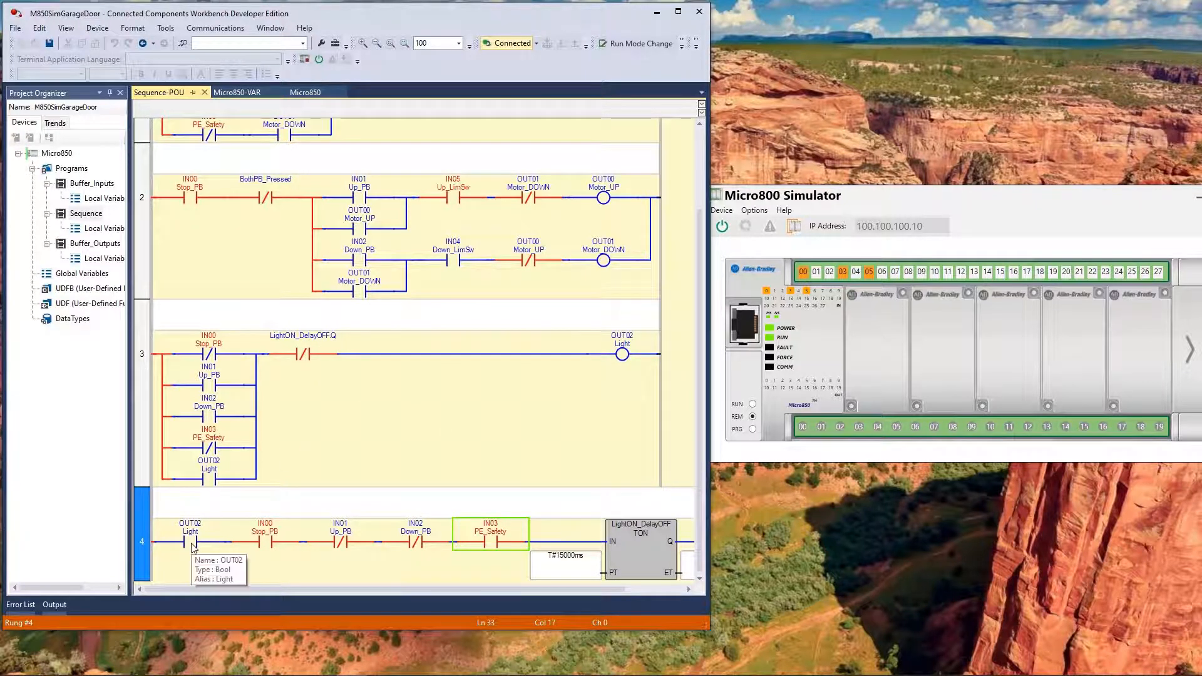
pyautogui.moveTo(566, 459)
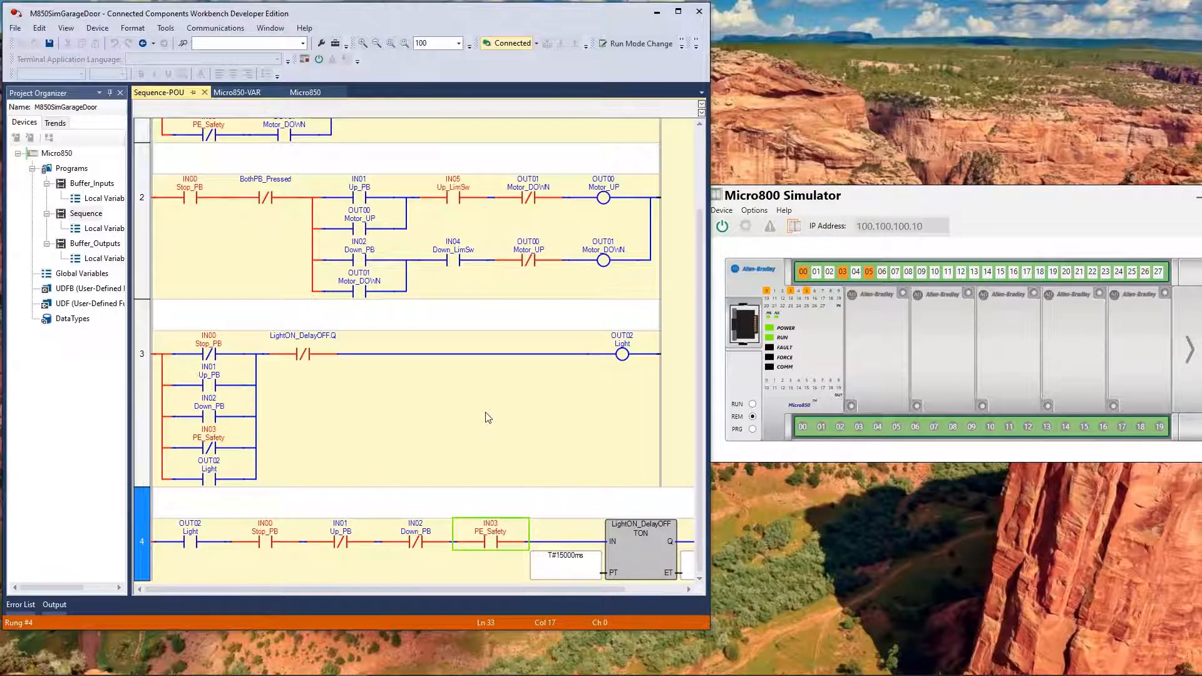
pyautogui.moveTo(680, 398)
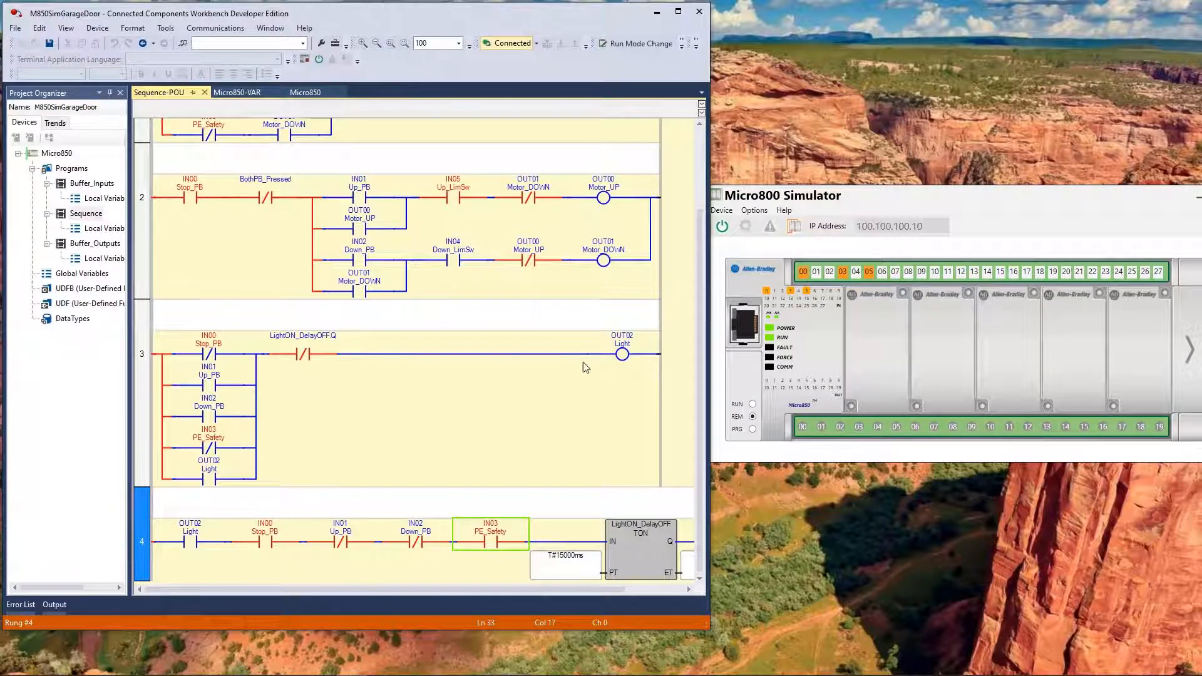
pyautogui.moveTo(556, 378)
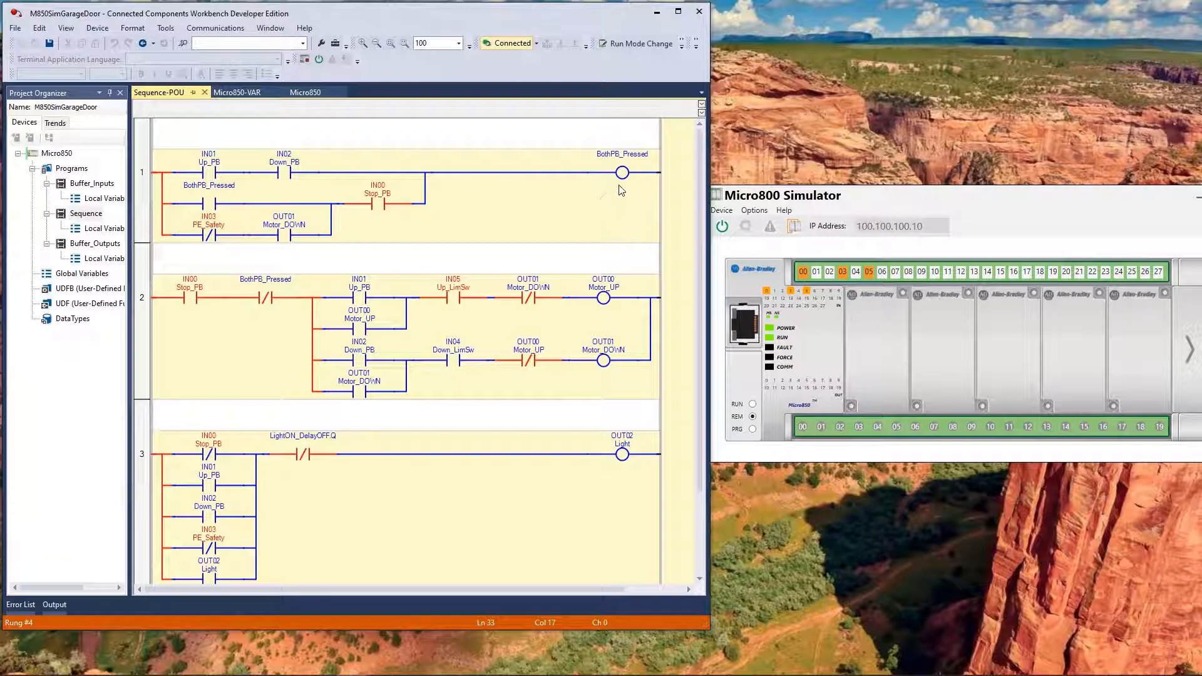
pyautogui.moveTo(726, 256)
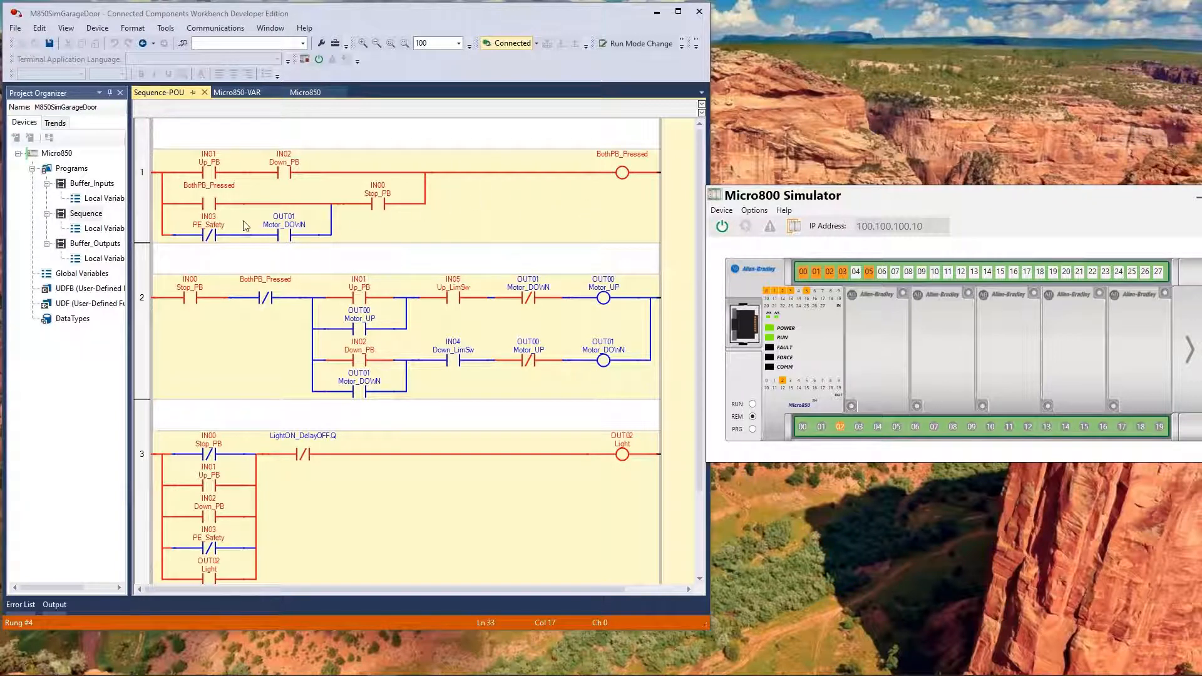
pyautogui.moveTo(644, 159)
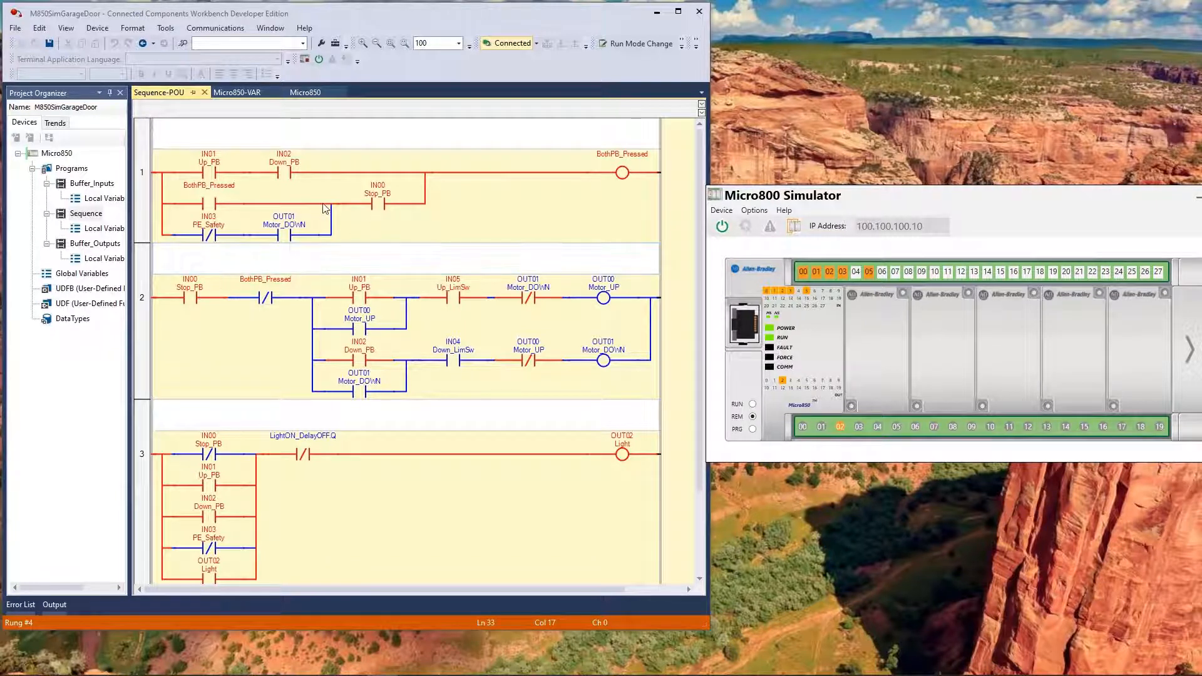
# Step: Select rung 1 to watch the BothPB_Pressed coil energise
pyautogui.rightClick(360, 289)
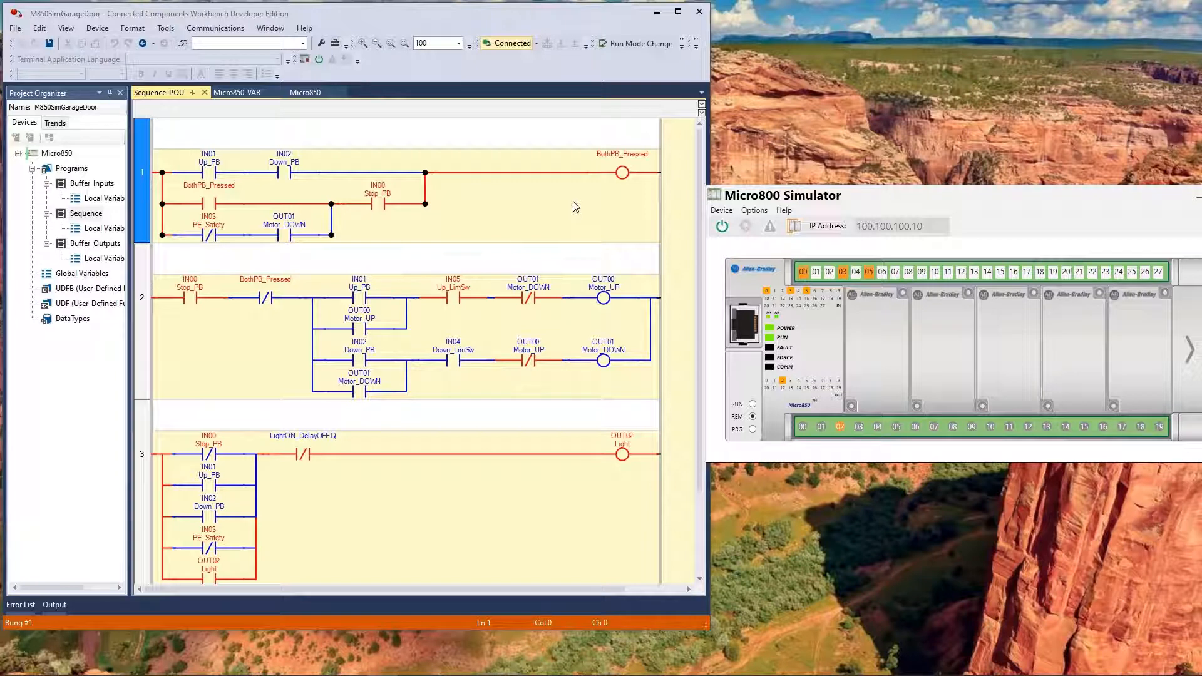
pyautogui.moveTo(579, 200)
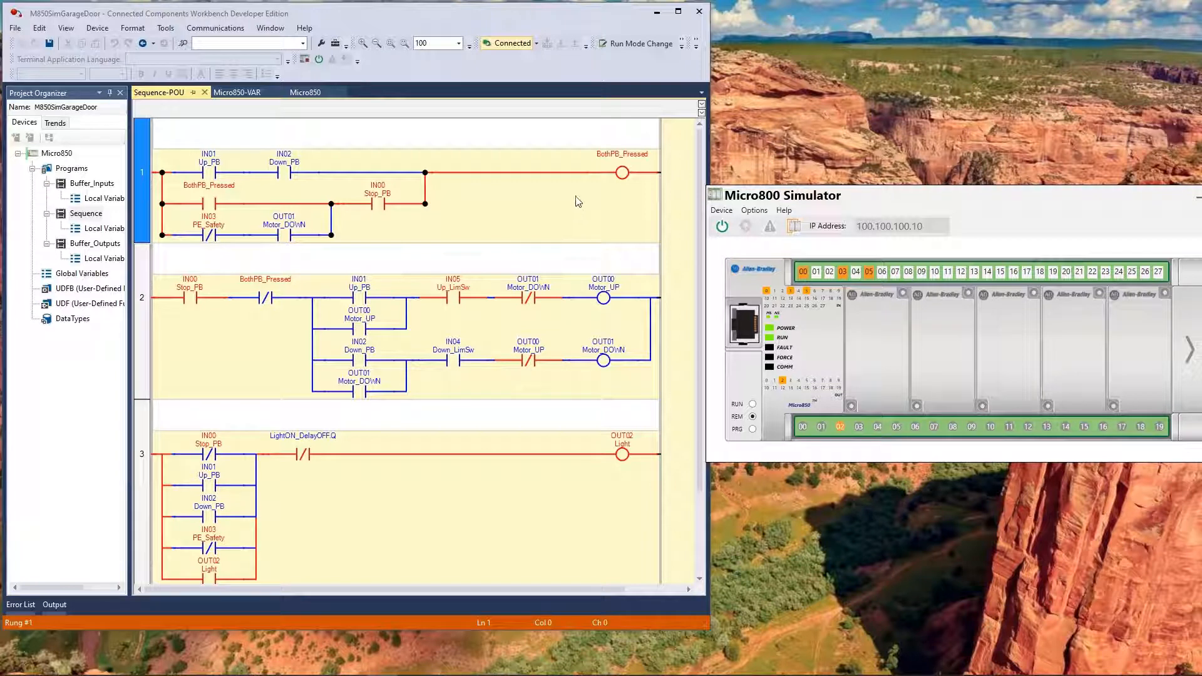
pyautogui.moveTo(629, 175)
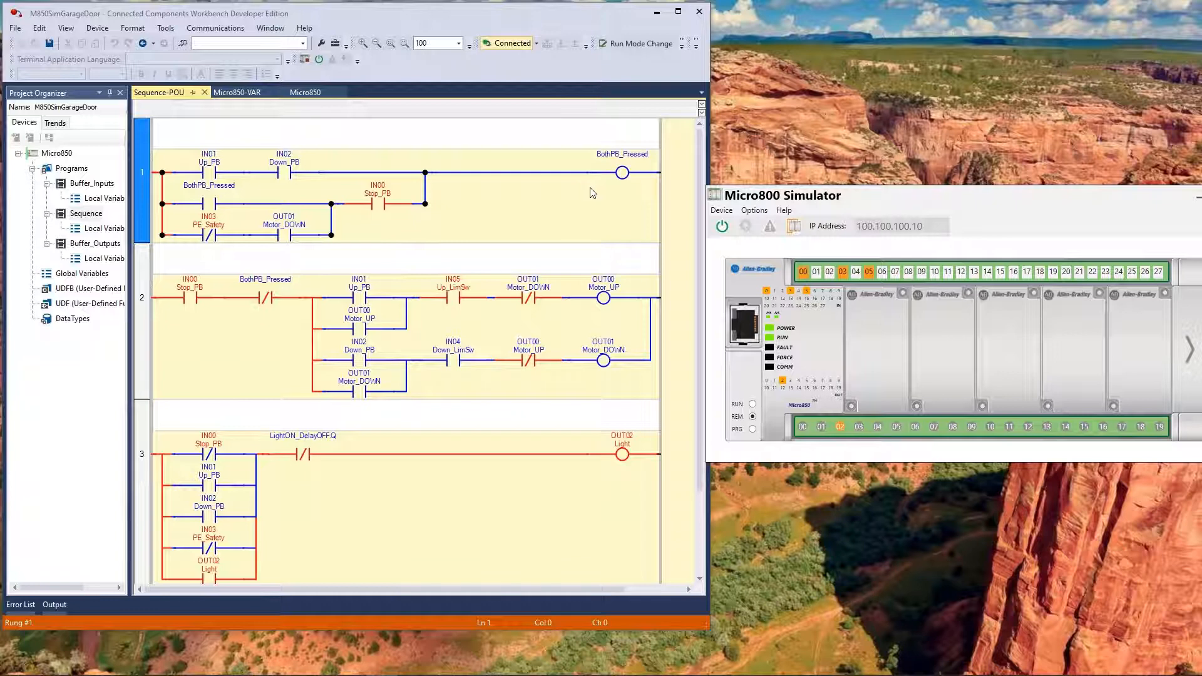
pyautogui.moveTo(359, 300)
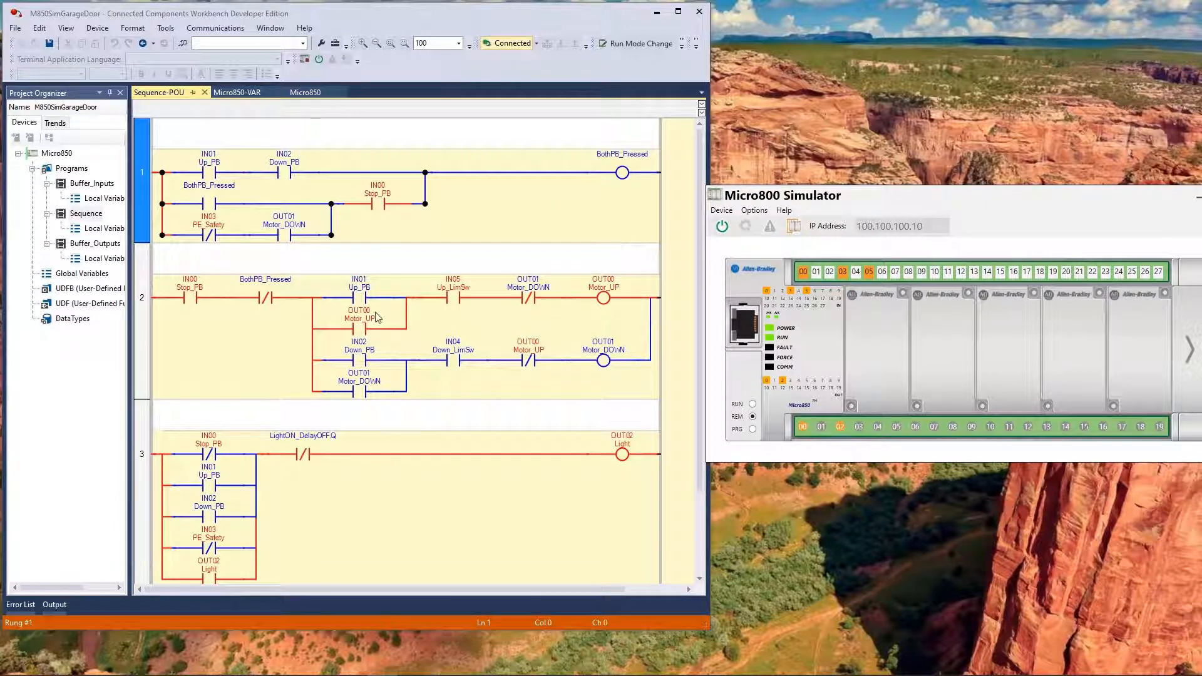
pyautogui.moveTo(486, 326)
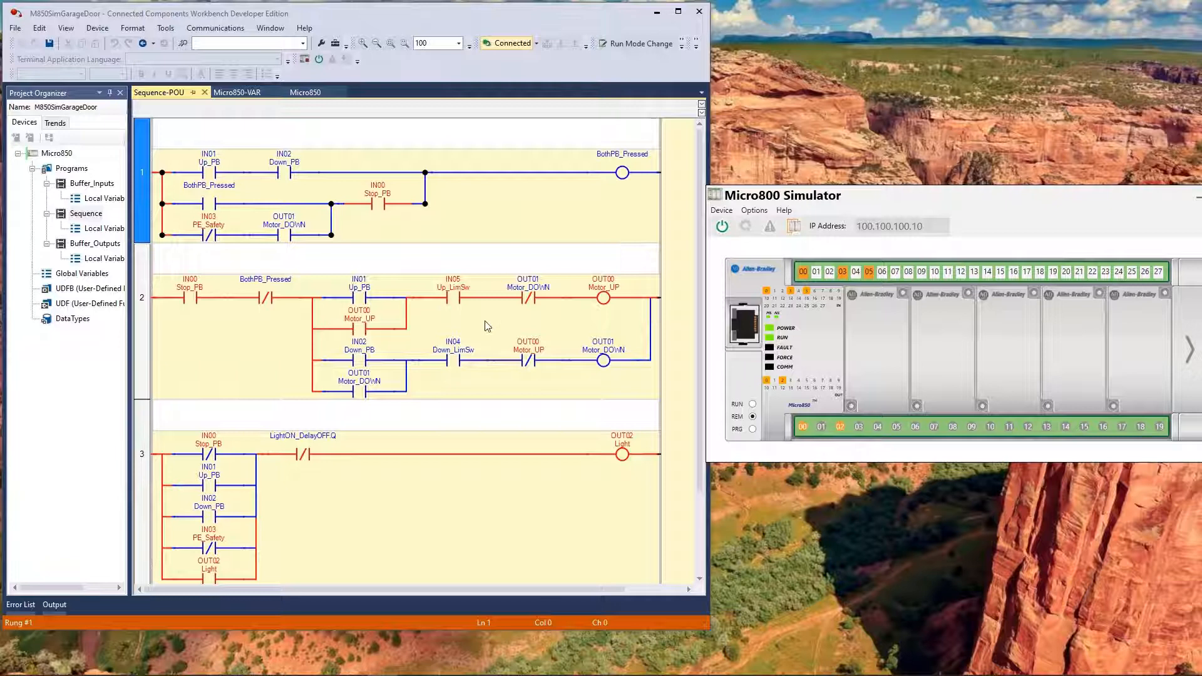
pyautogui.moveTo(511, 329)
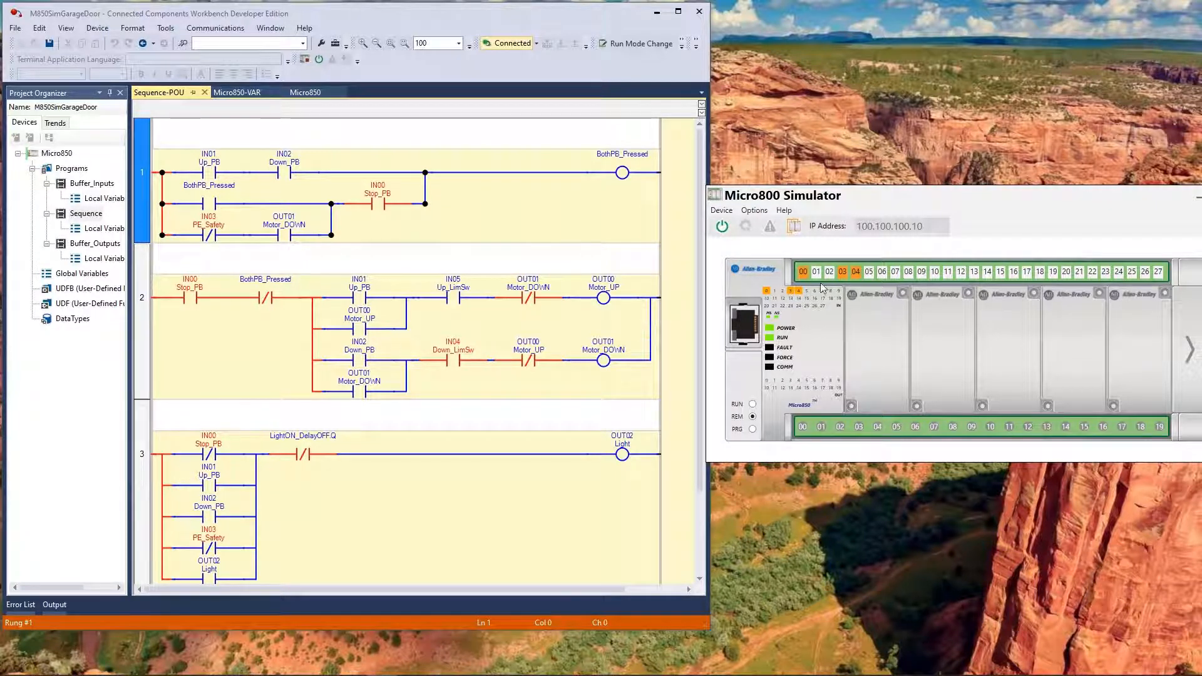
# Step: Turn on the up limit switch input in the simulator
pyautogui.click(829, 271)
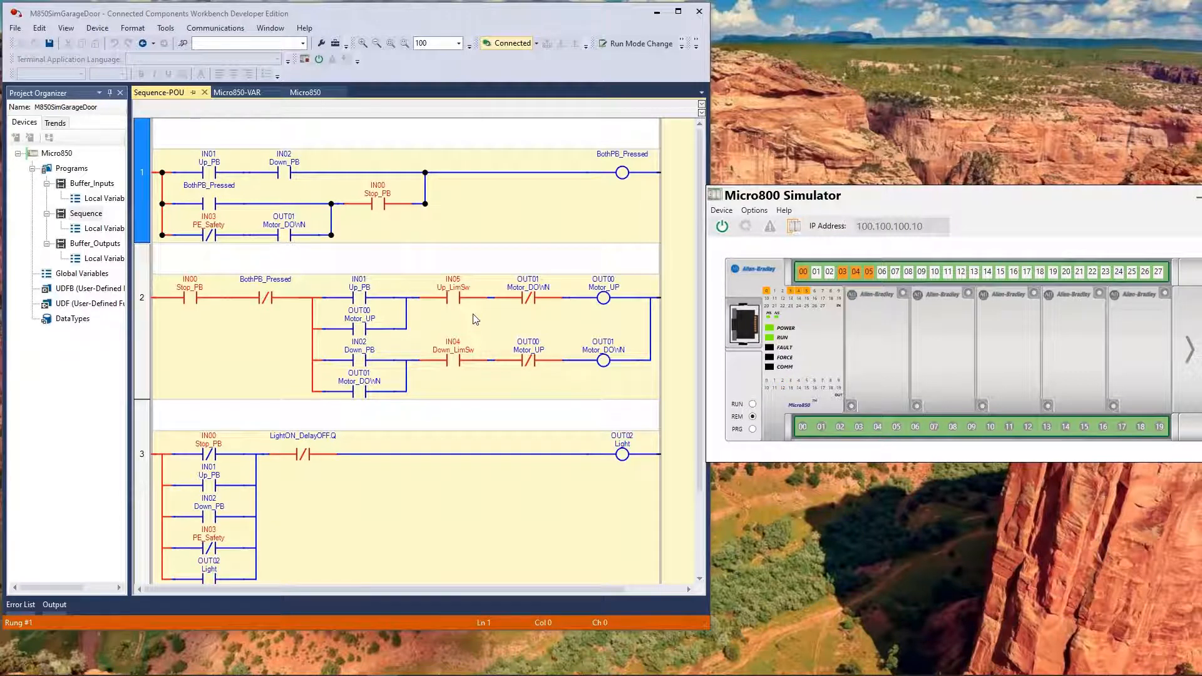
pyautogui.moveTo(481, 322)
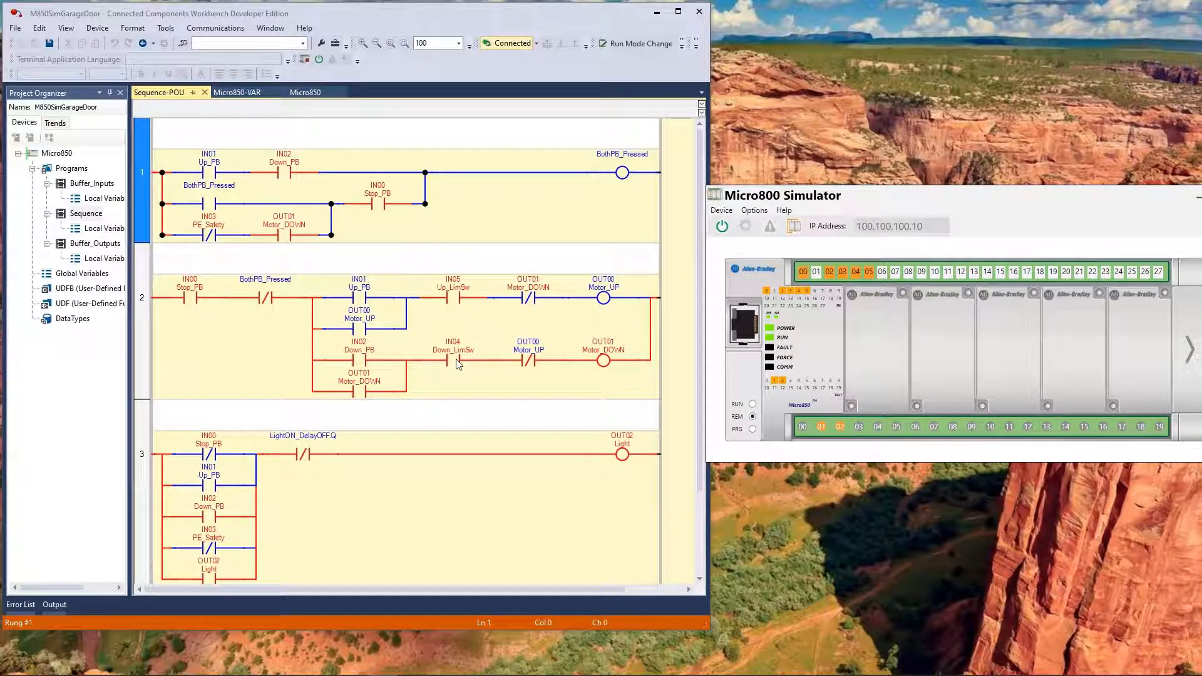
pyautogui.moveTo(851, 283)
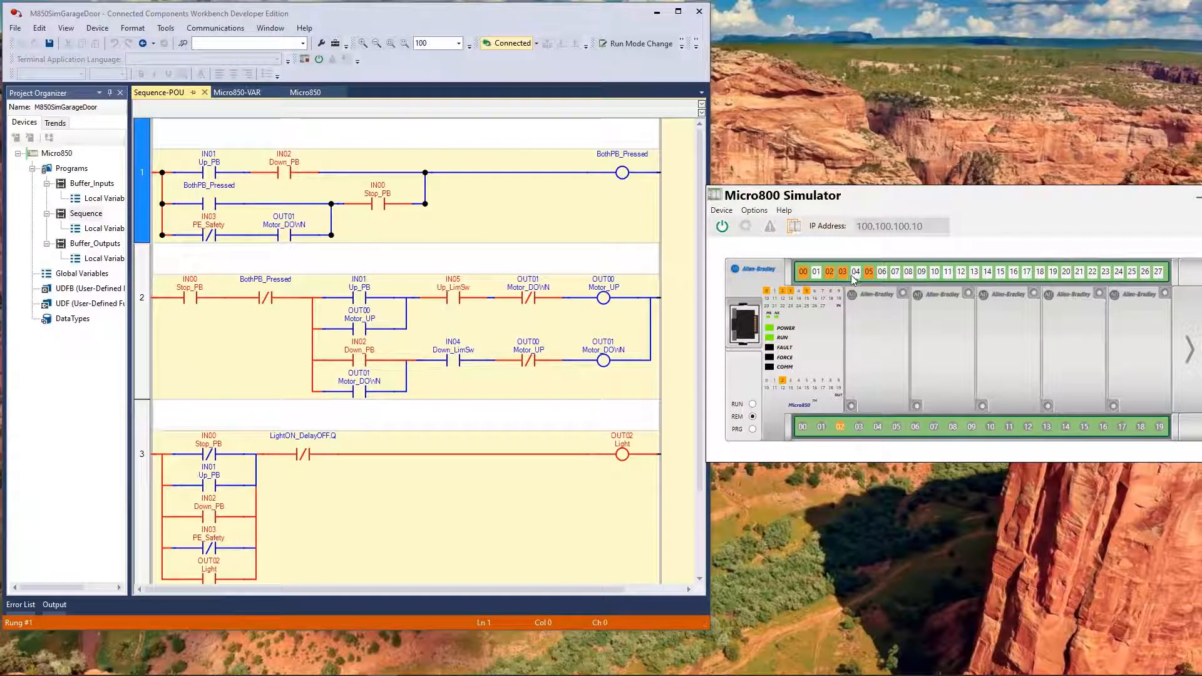
pyautogui.scroll(-3)
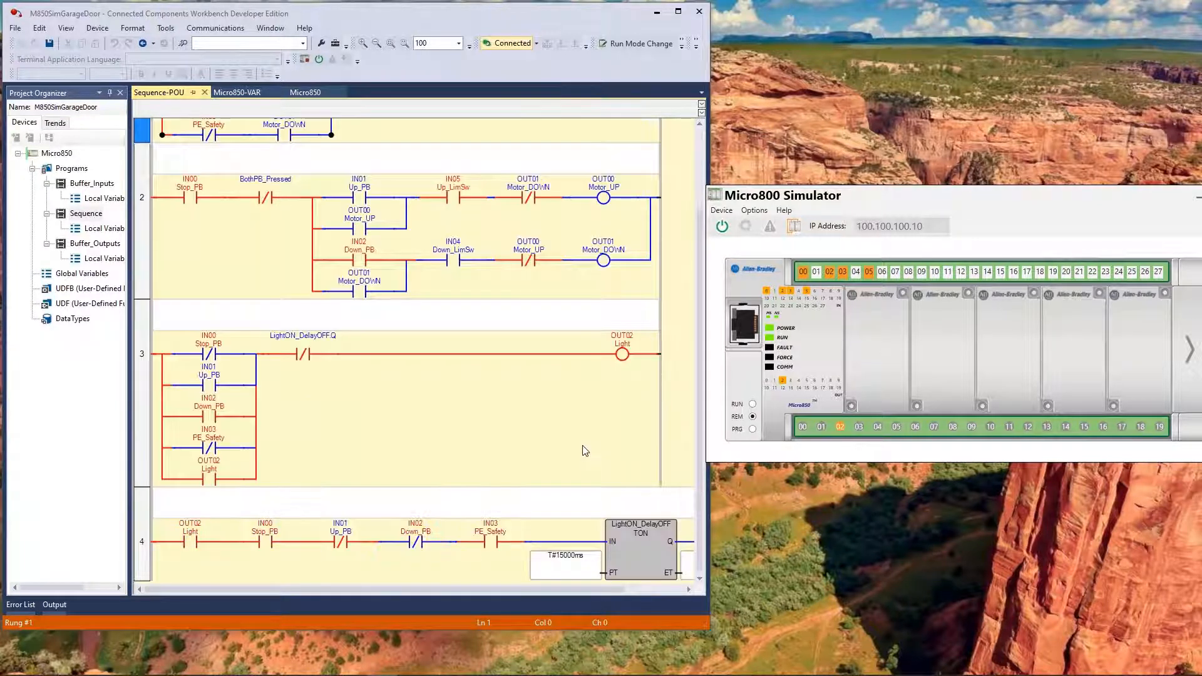
pyautogui.moveTo(618, 383)
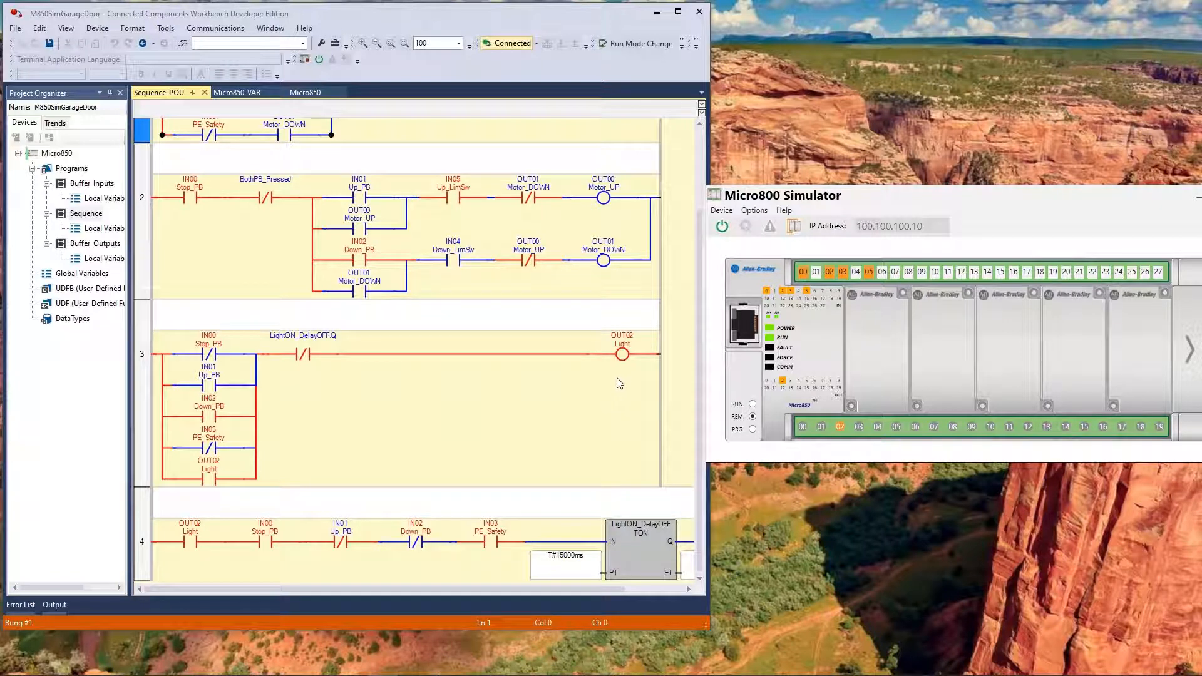
pyautogui.moveTo(466, 465)
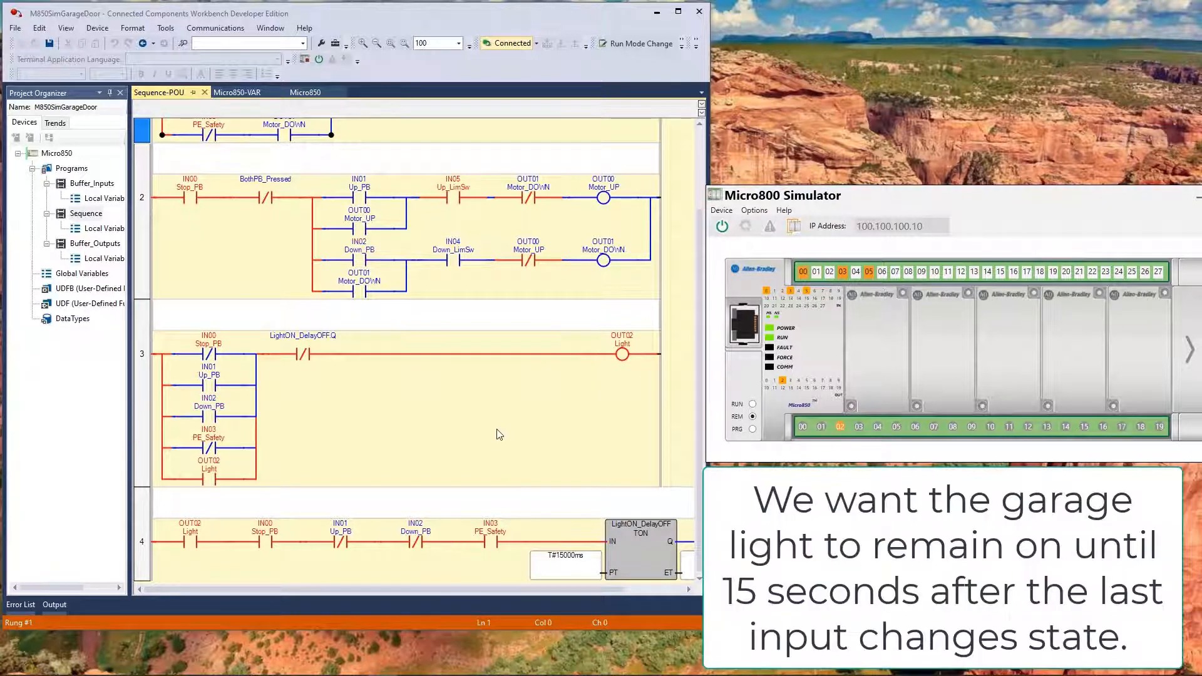
pyautogui.moveTo(444, 556)
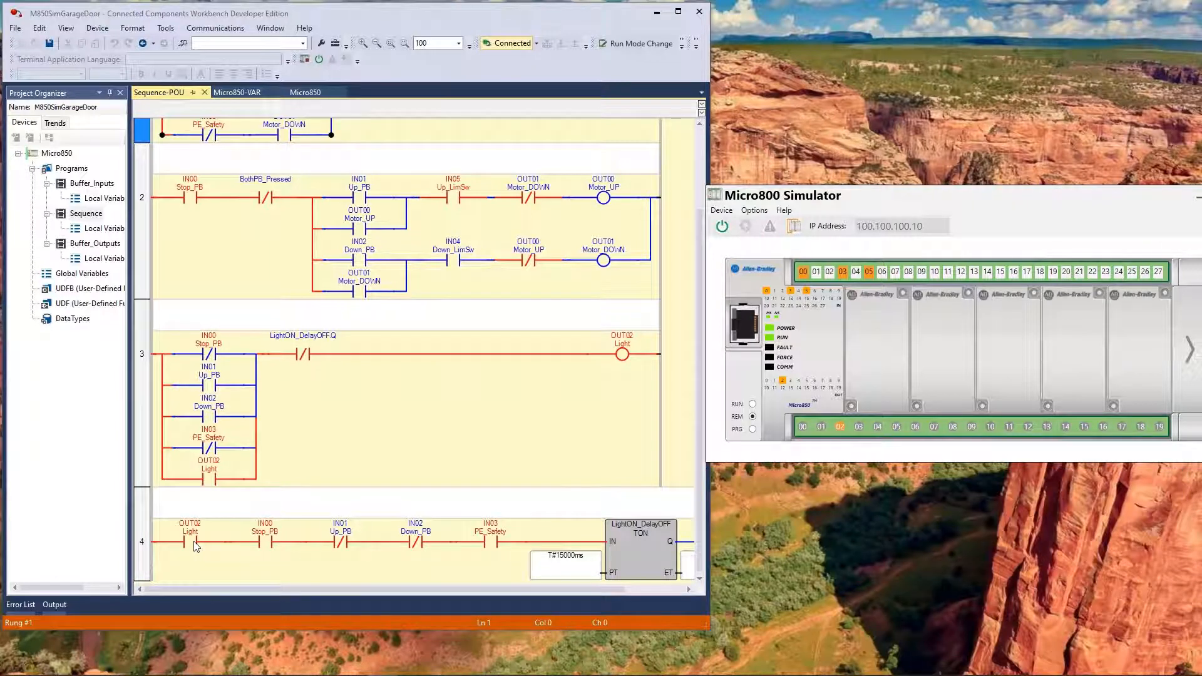
pyautogui.moveTo(271, 548)
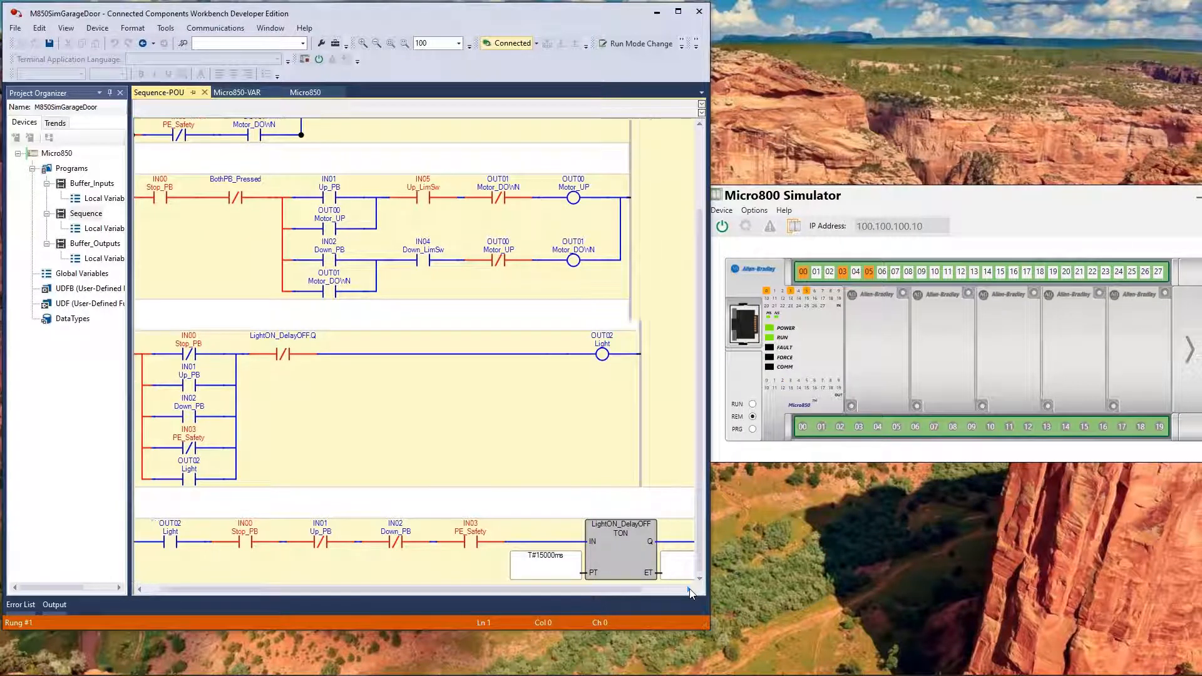
pyautogui.hscroll(3)
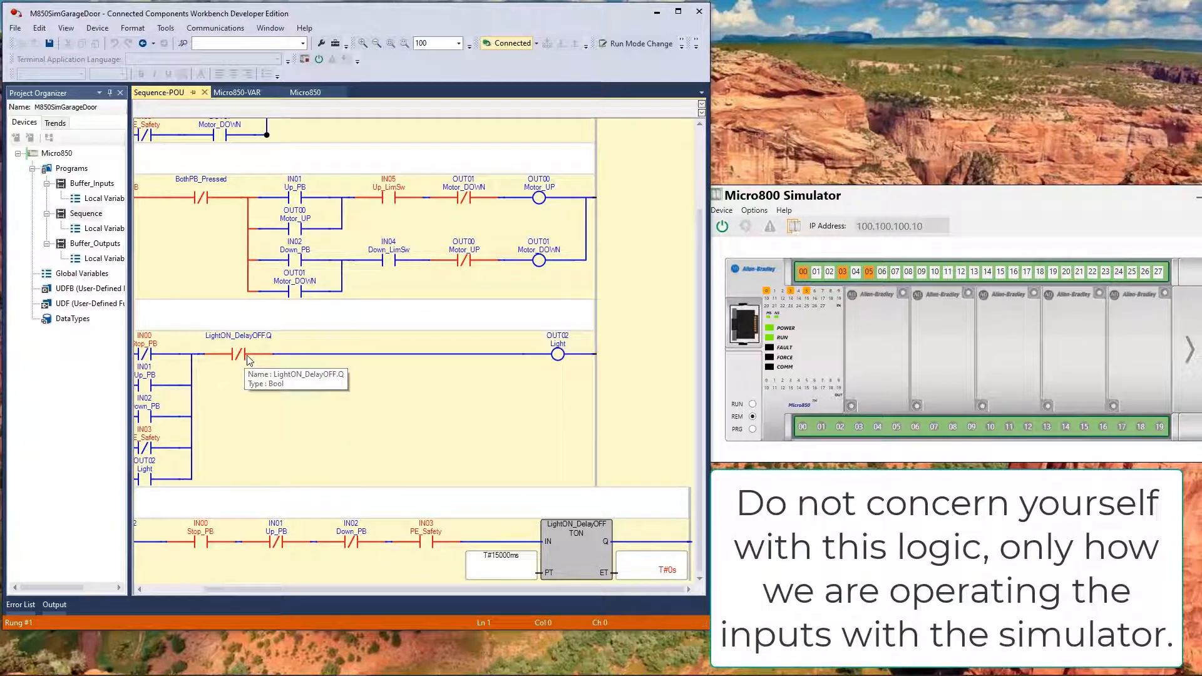
pyautogui.moveTo(421, 426)
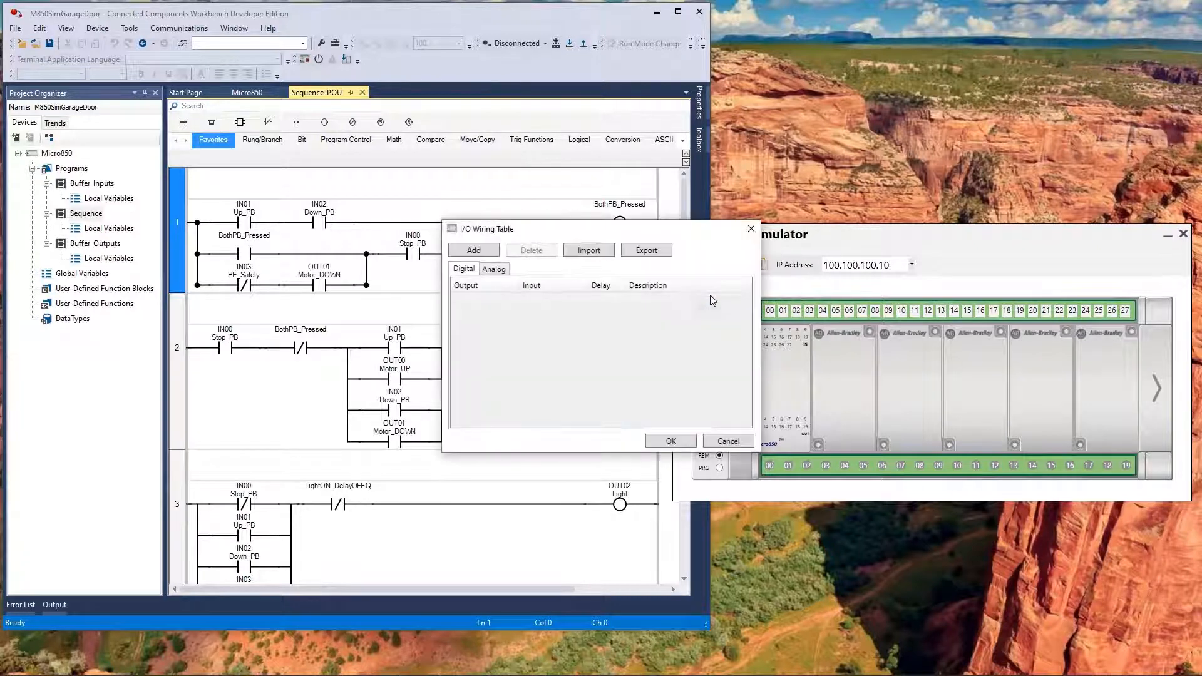
# Step: Add a wiring entry mapping output IO_EM_DO_00 to input IO_EM_DI_12
pyautogui.click(473, 249)
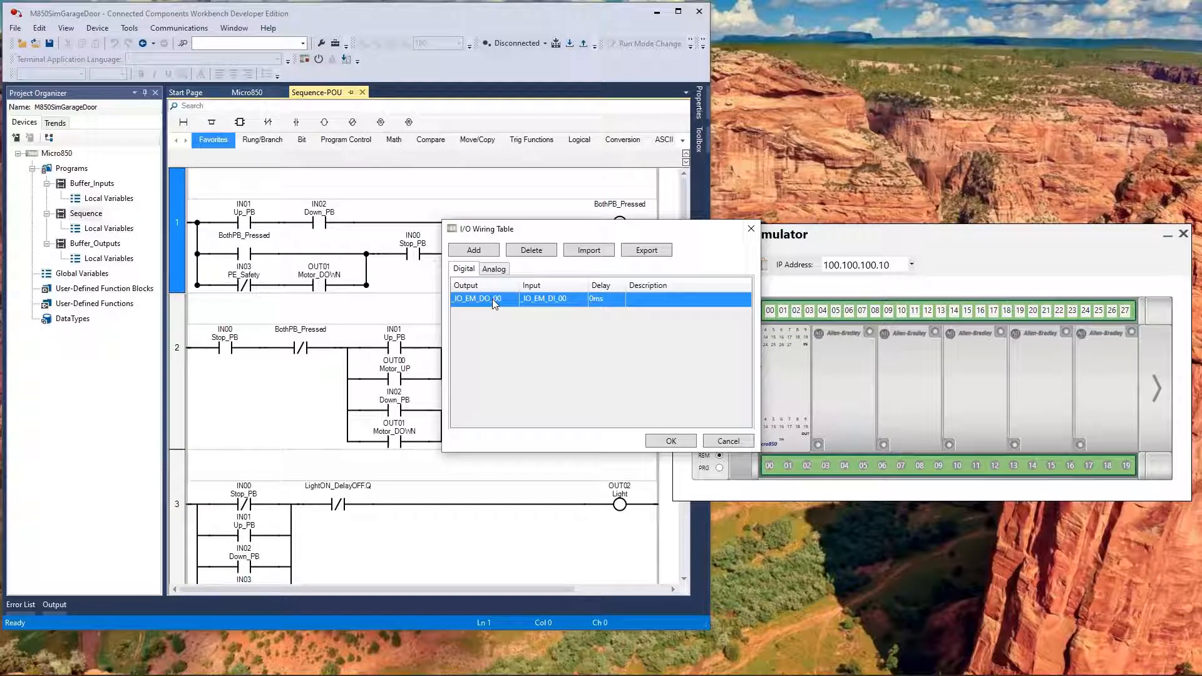
pyautogui.moveTo(483, 228); pyautogui.dragTo(596, 414)
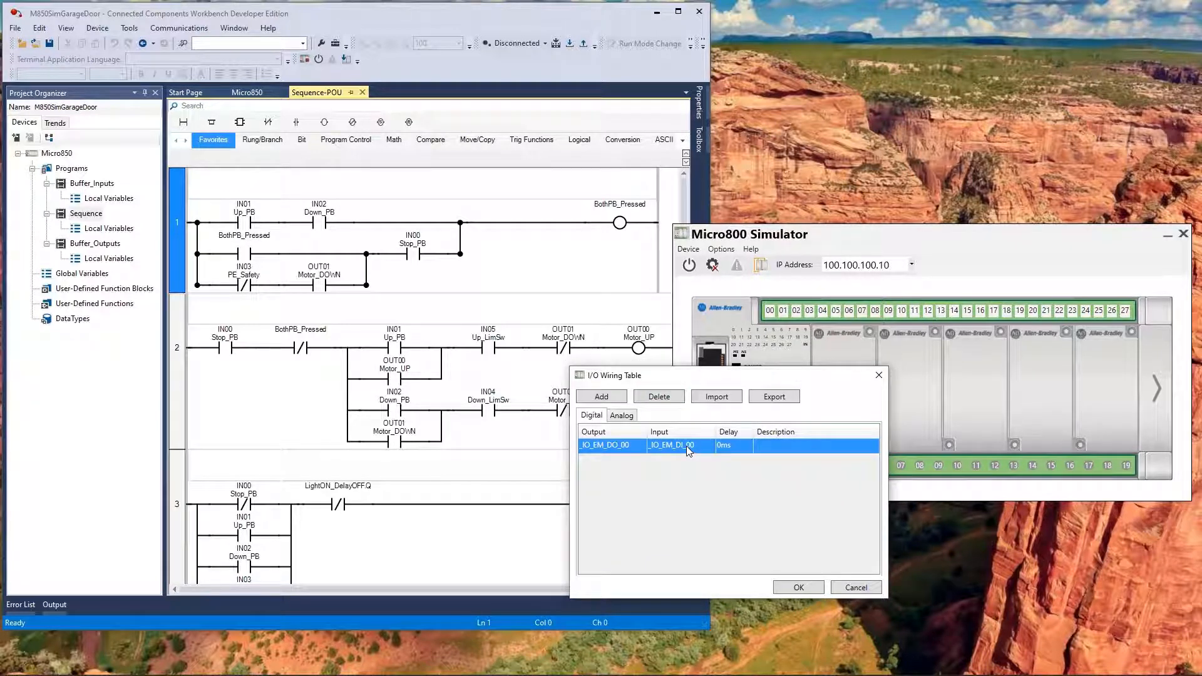
pyautogui.click(687, 446)
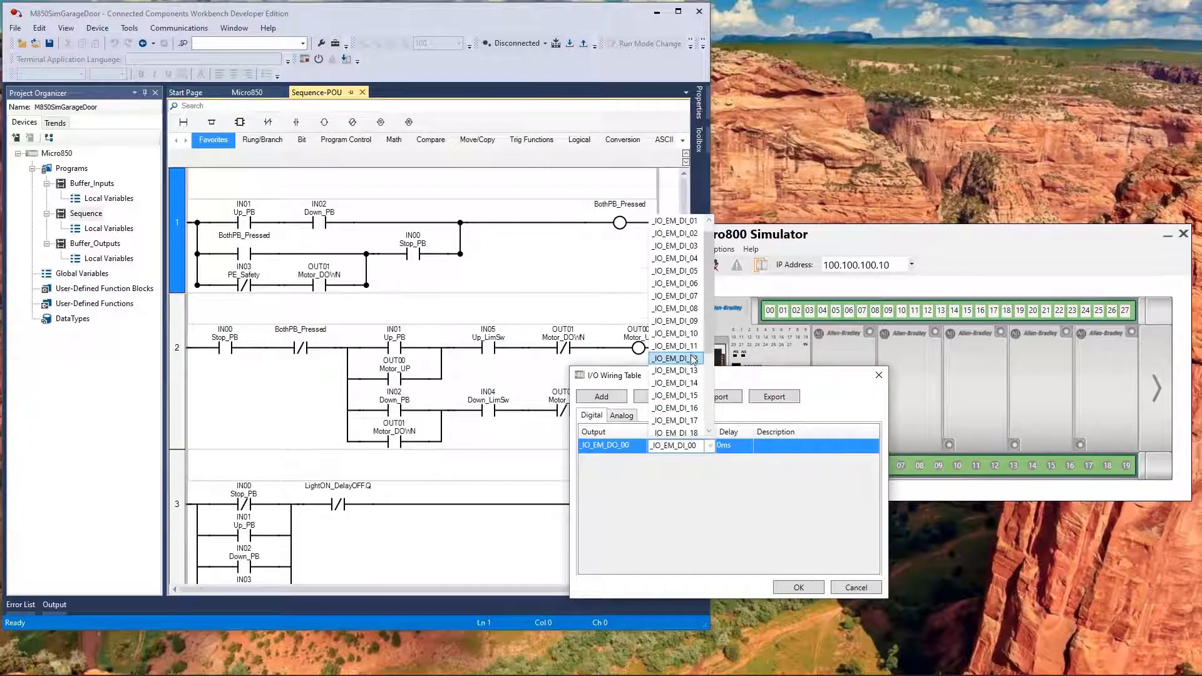
pyautogui.click(677, 358)
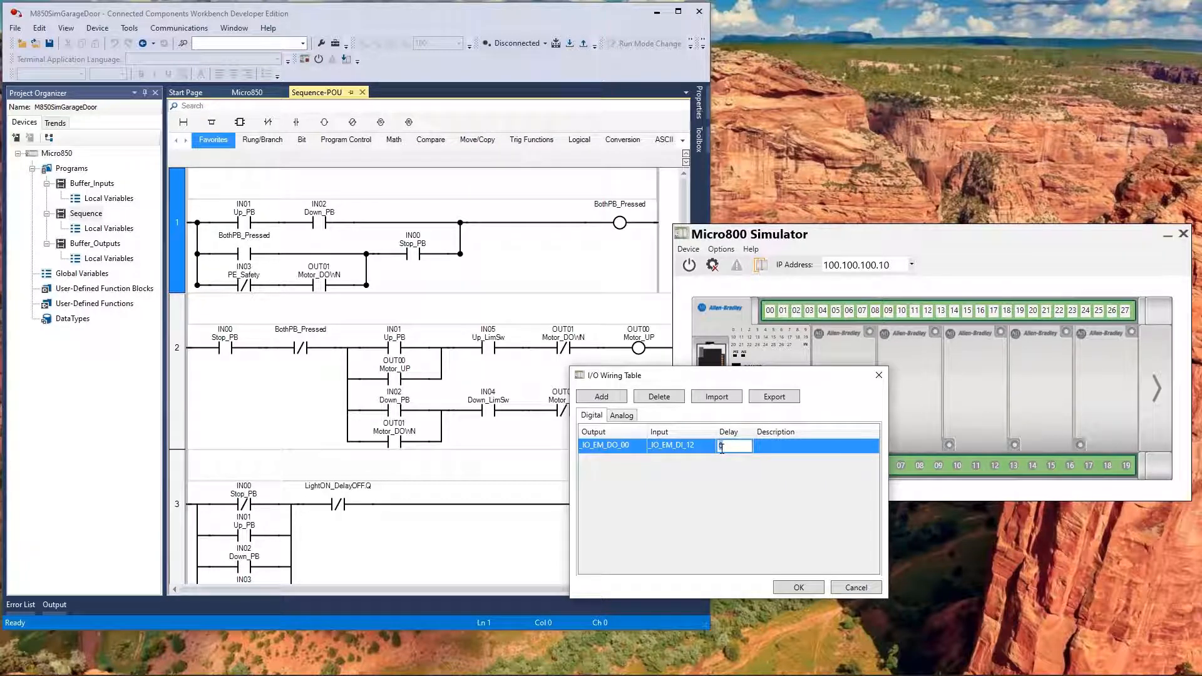
# Step: Give the wiring a 5000 ms delay and confirm the table
pyautogui.write('5000')
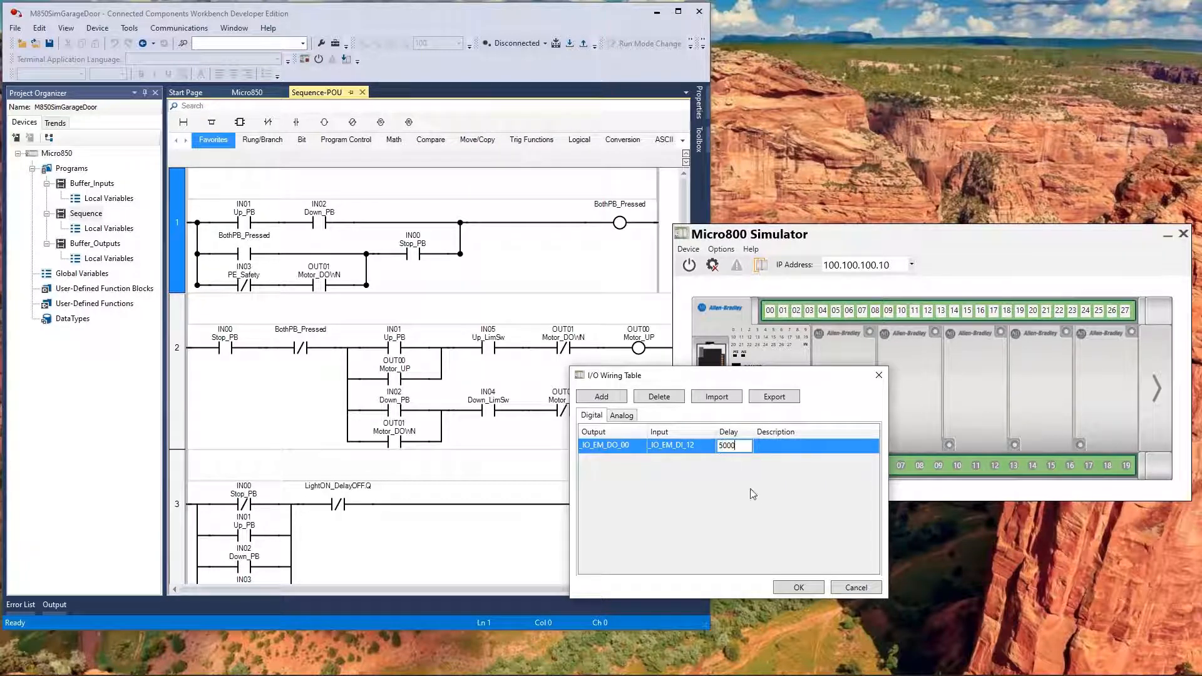
pyautogui.click(816, 446)
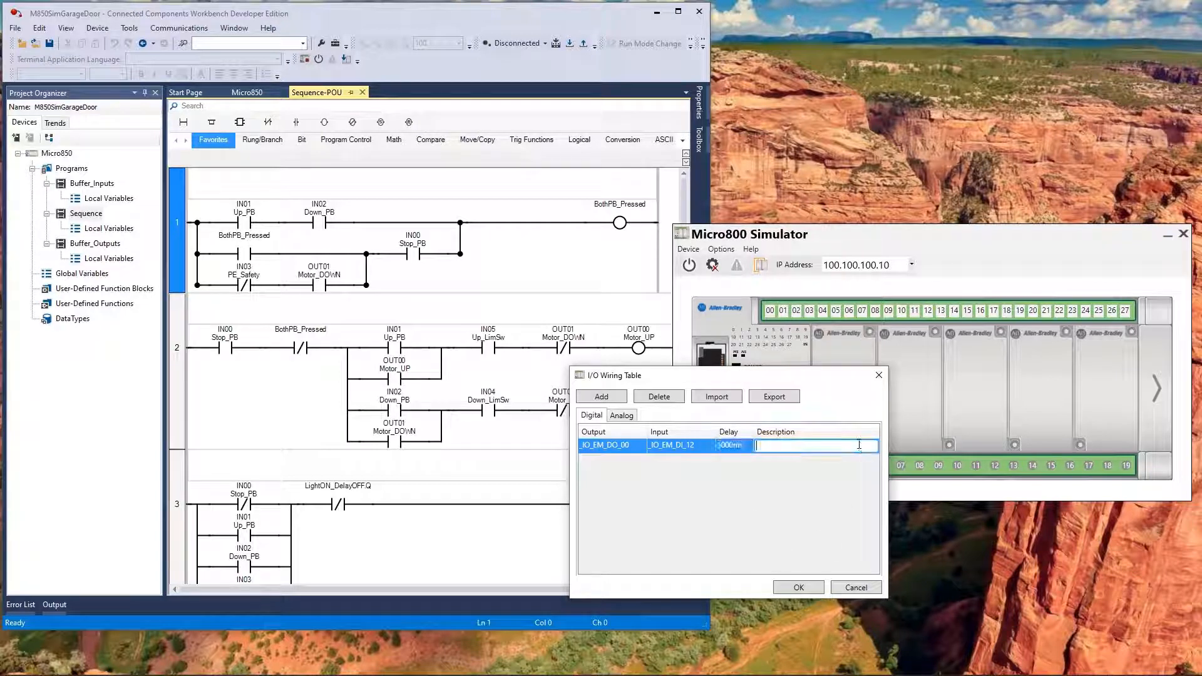
pyautogui.write('5000ms')
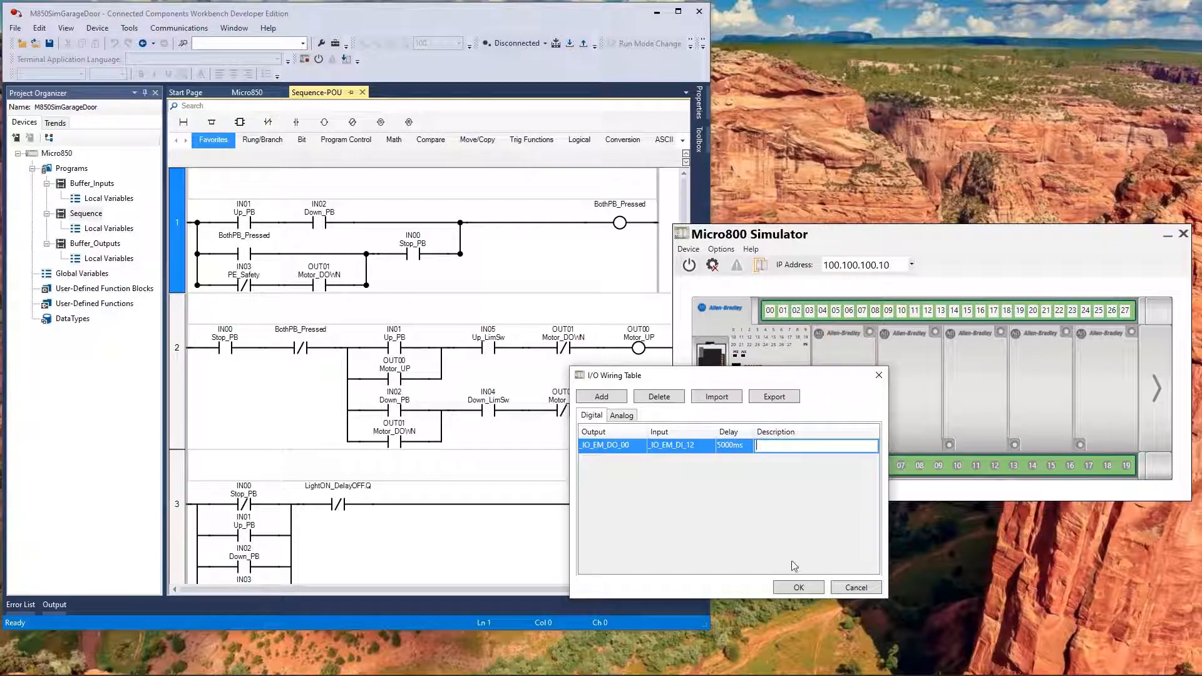
pyautogui.click(799, 587)
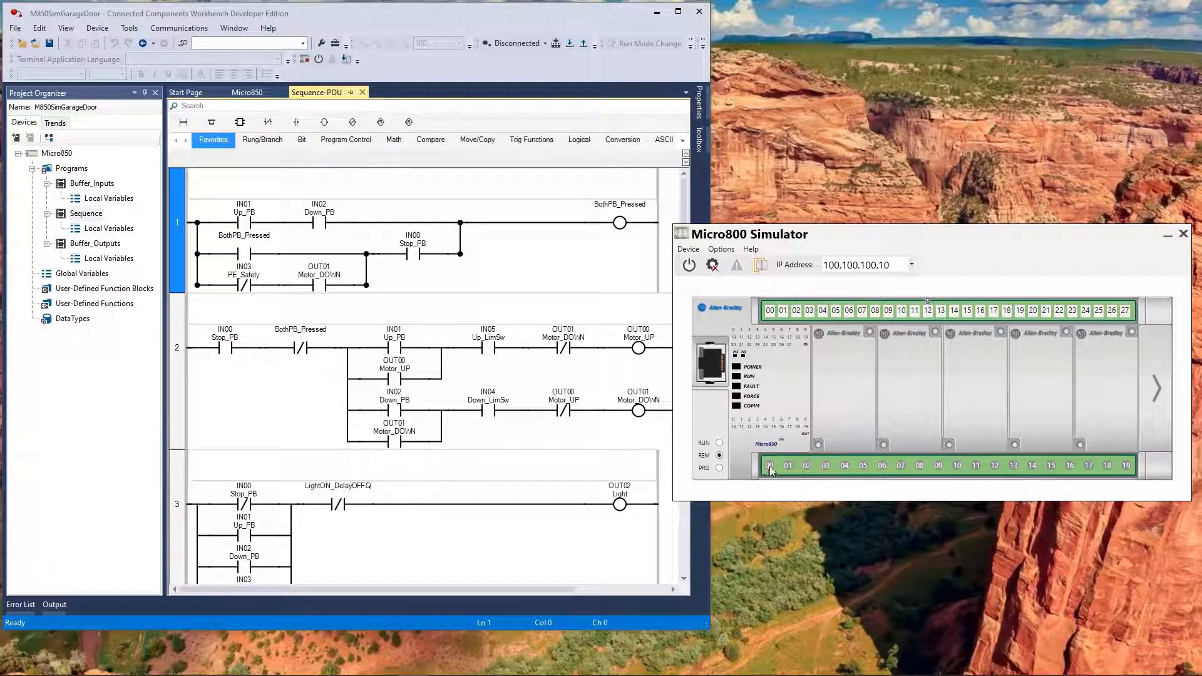
pyautogui.moveTo(771, 470)
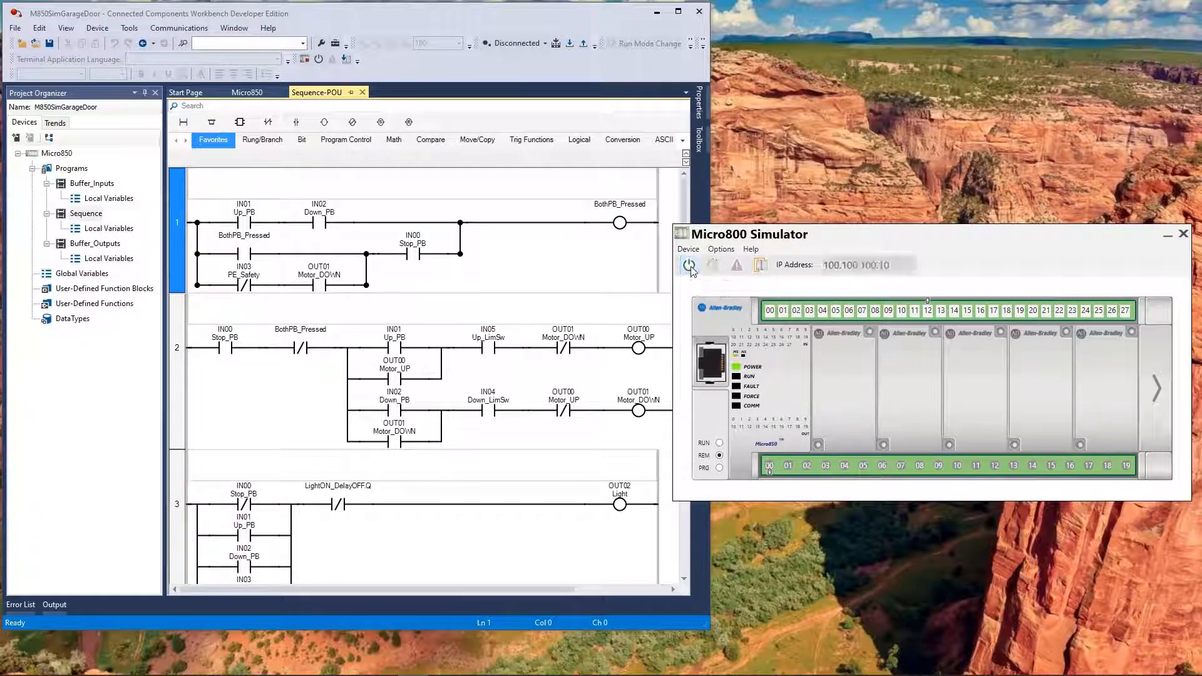
# Step: Power on the simulated controller and acknowledge the one-day RUN-mode warning
pyautogui.click(688, 266)
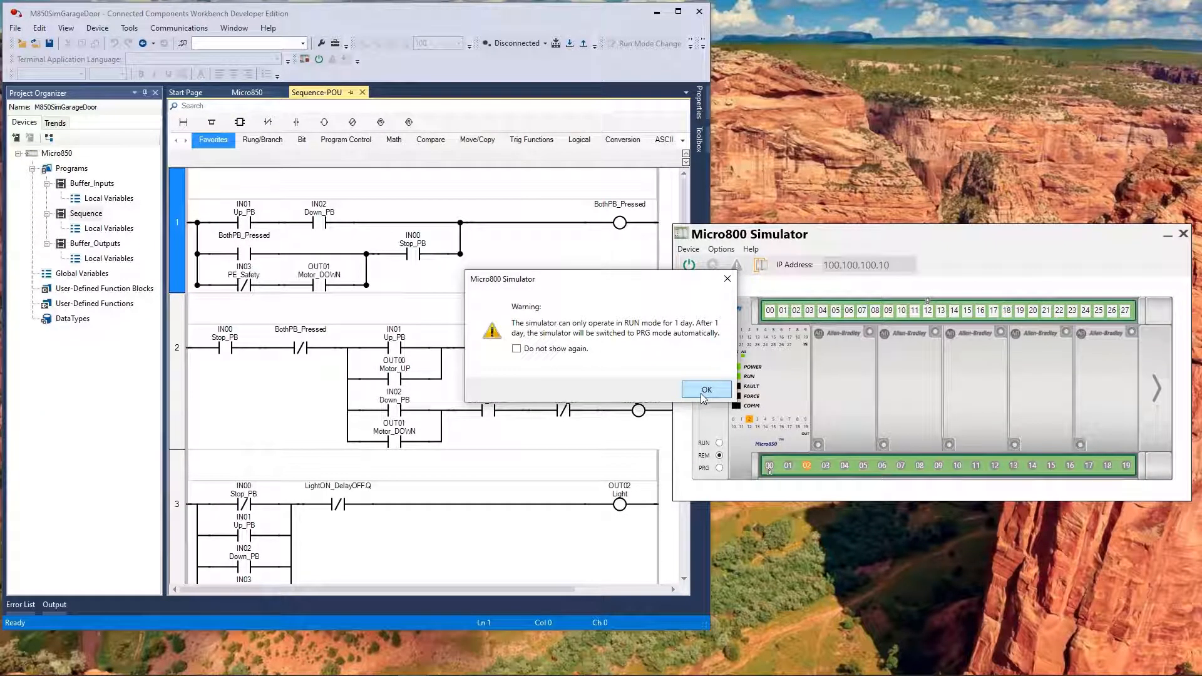
pyautogui.click(706, 389)
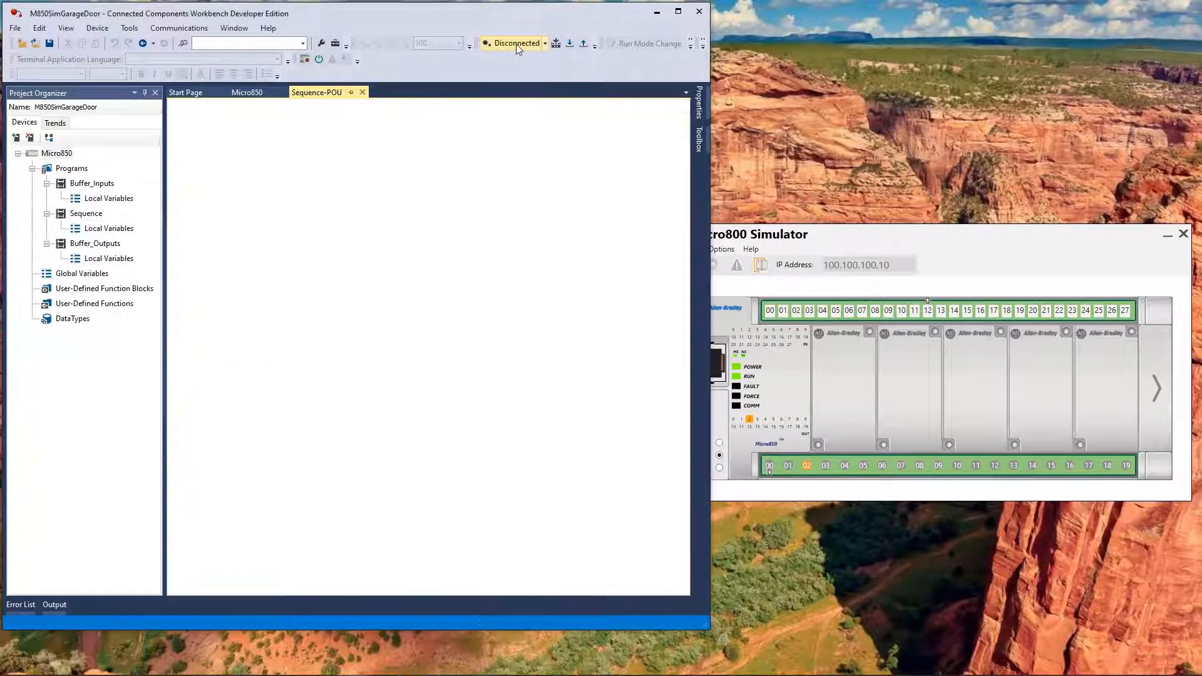
pyautogui.moveTo(541, 181)
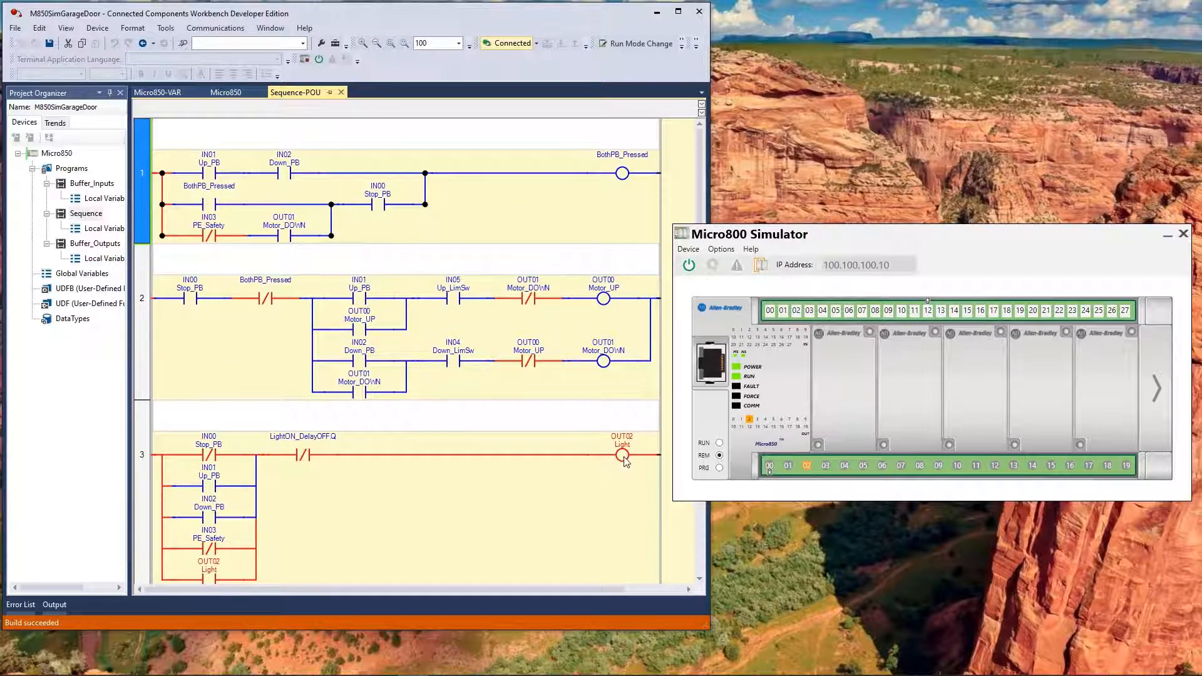
pyautogui.moveTo(493, 501)
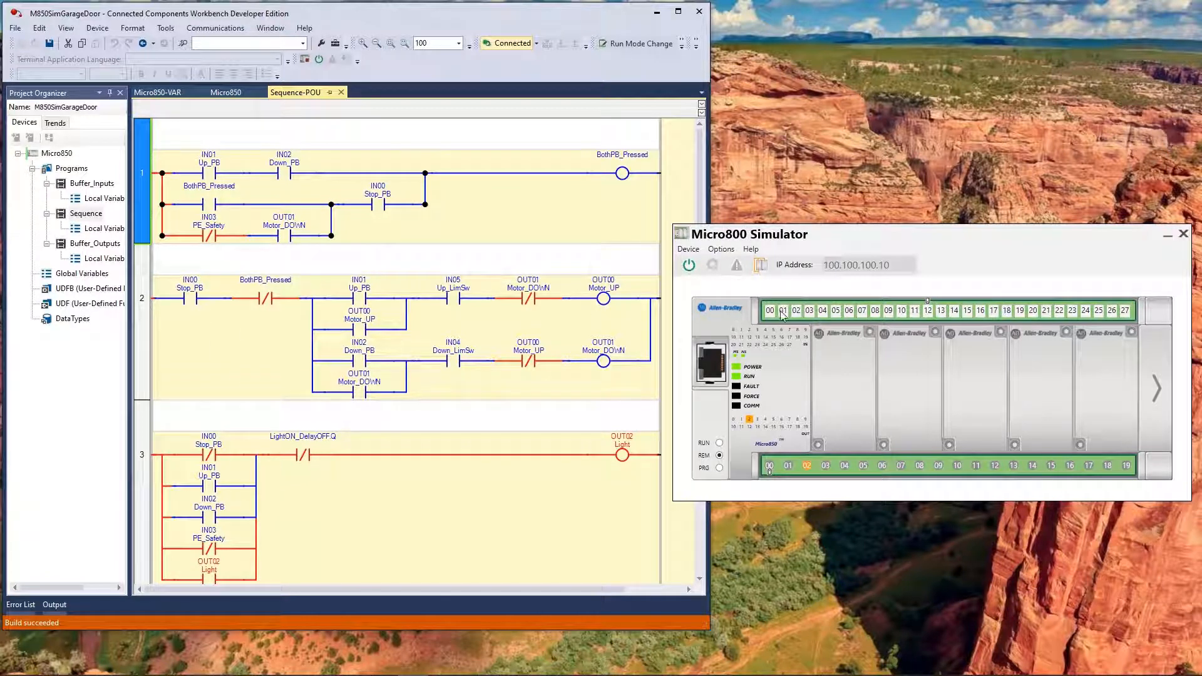
# Step: Switch on simulated input 00, the Stop_PB button
pyautogui.click(769, 311)
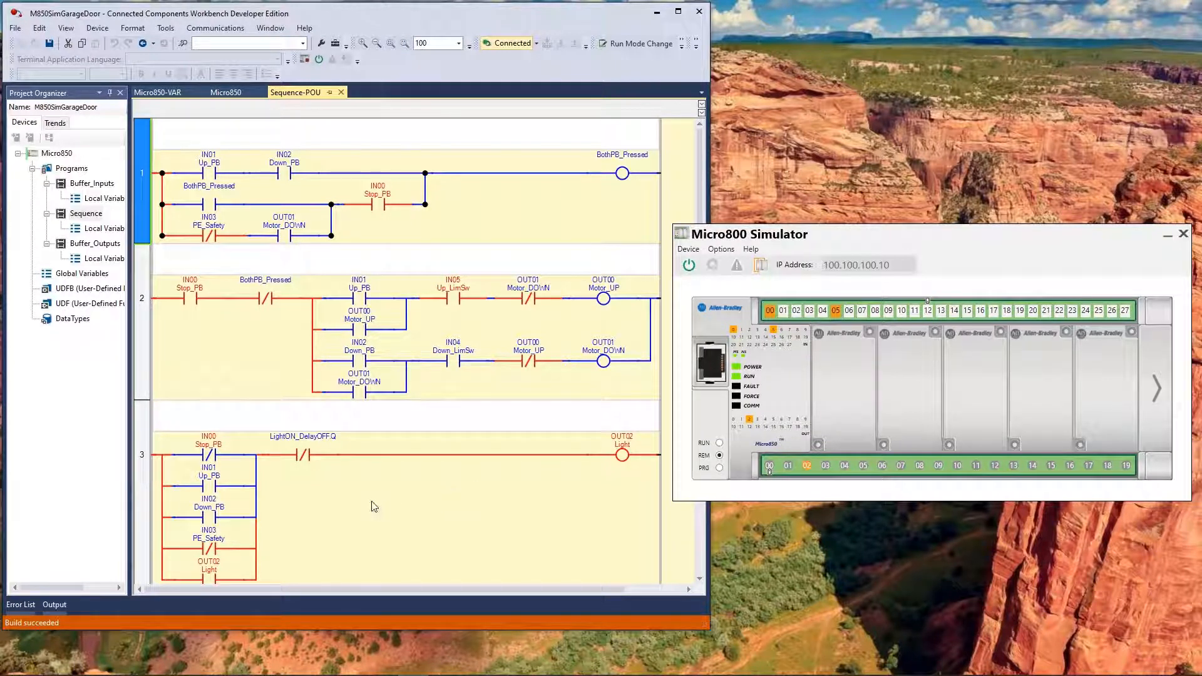
pyautogui.scroll(-3)
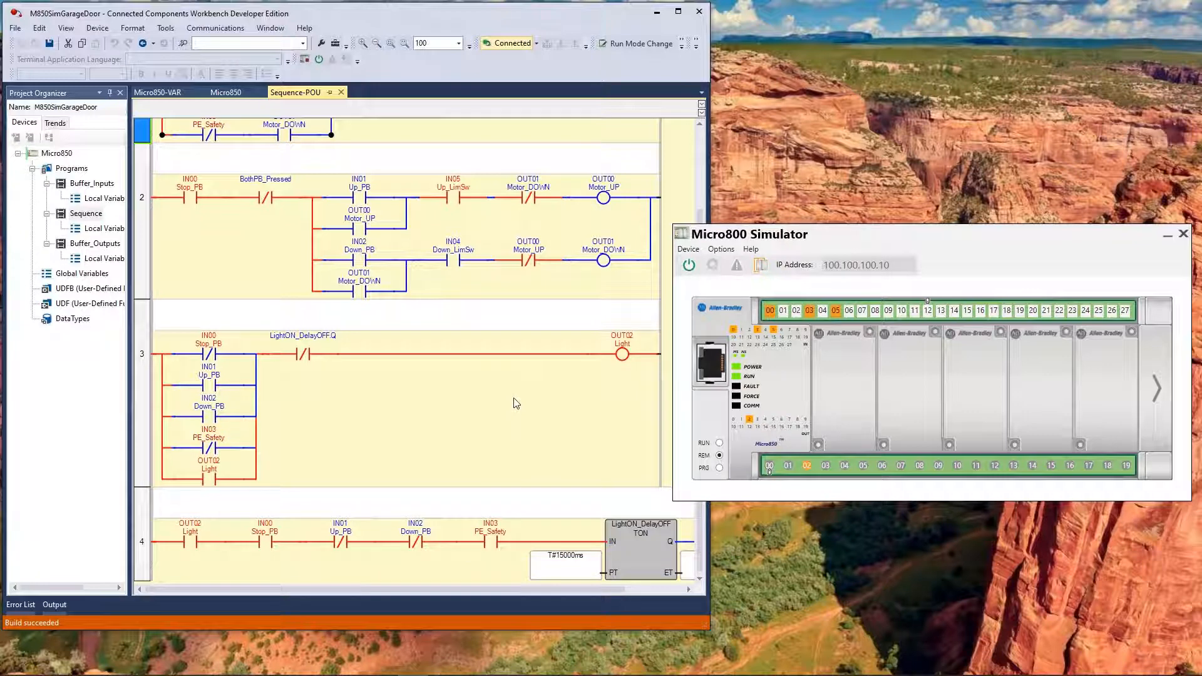
pyautogui.moveTo(517, 401)
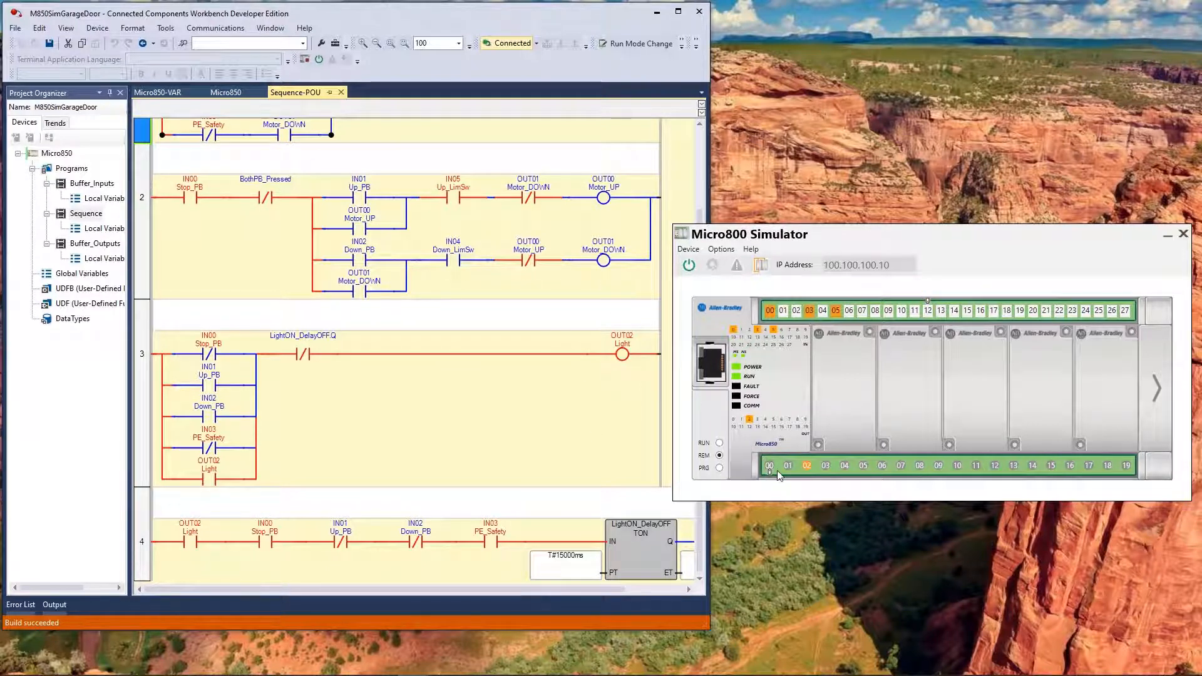
pyautogui.moveTo(929, 312)
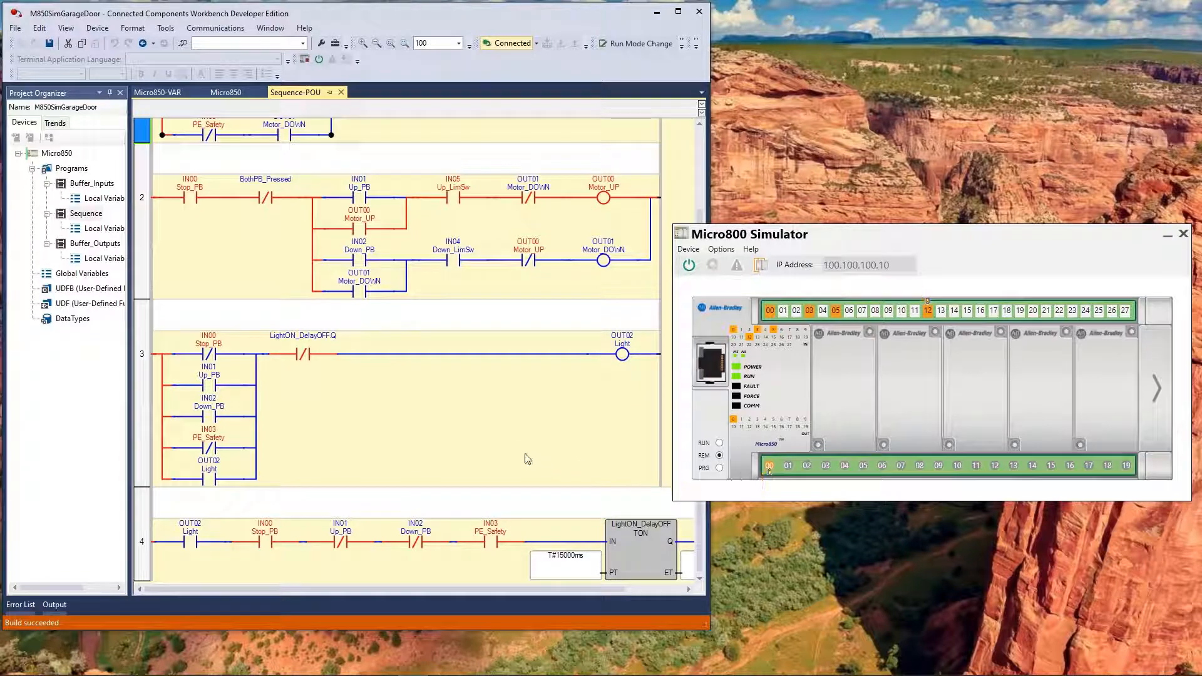
pyautogui.moveTo(519, 443)
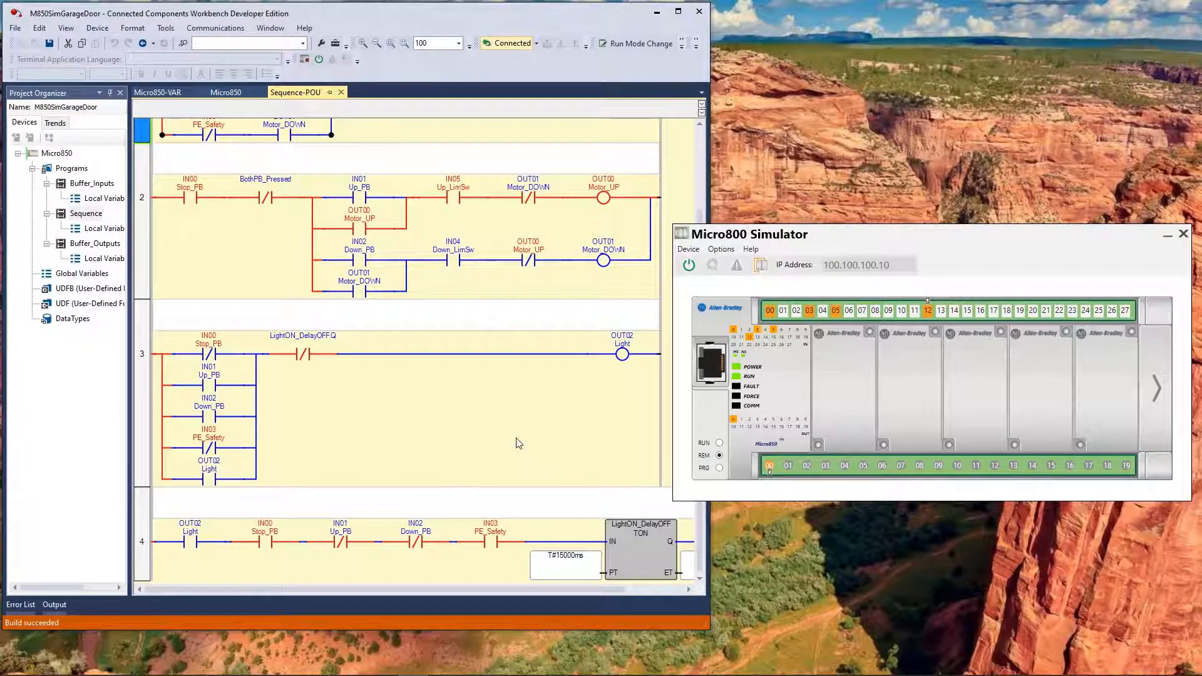